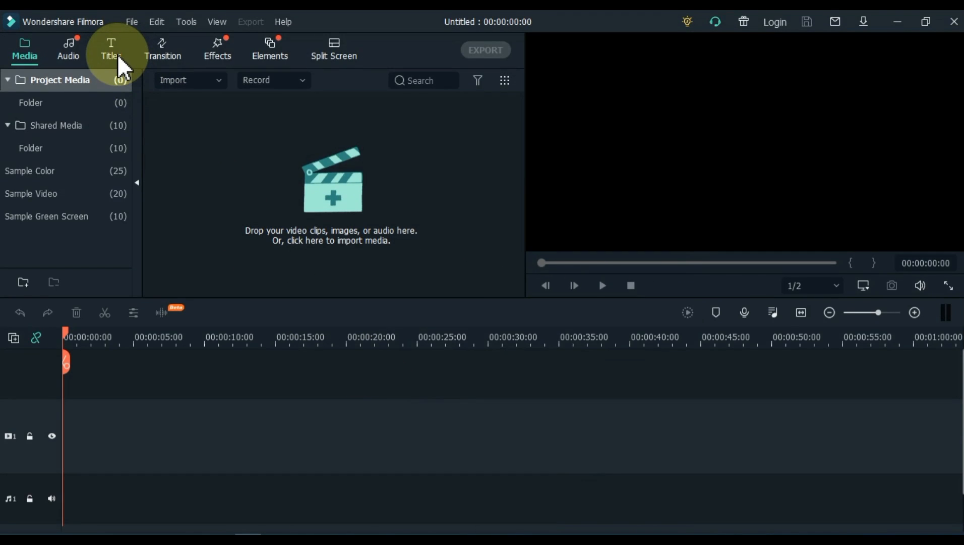
Step: Place a Default Title on the timeline and change its text to CINEMATIC in Geometr415 Blk BT Black, size 125
left_click(111, 49)
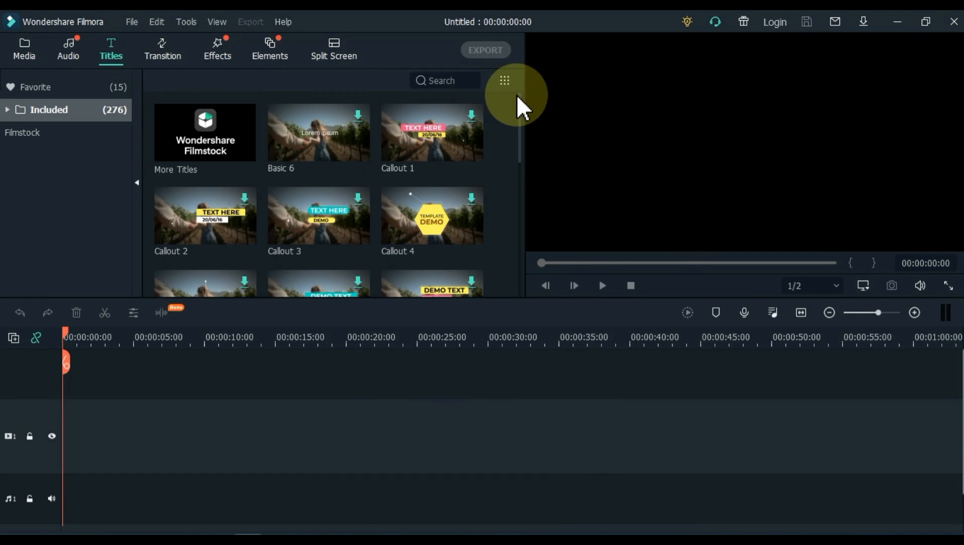
scroll("down", 3)
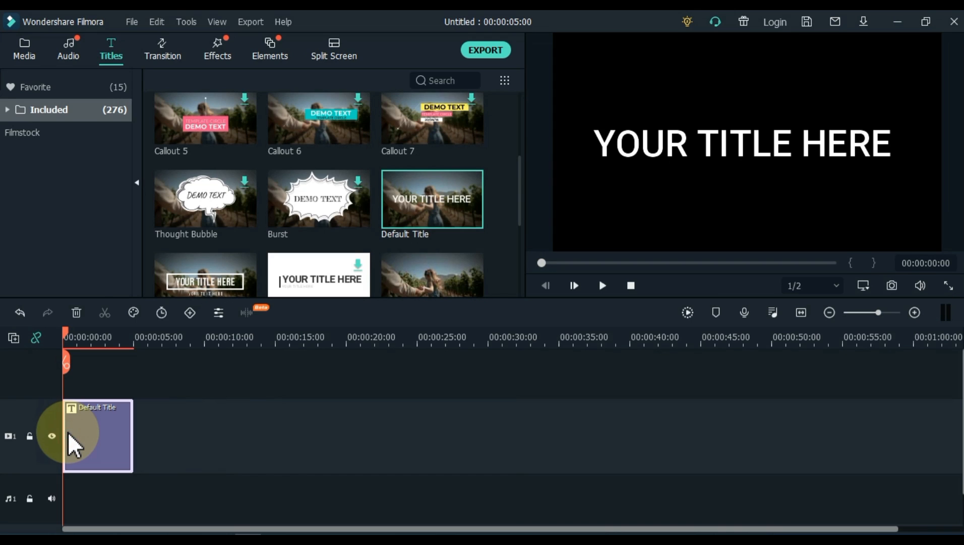
double_click(97, 436)
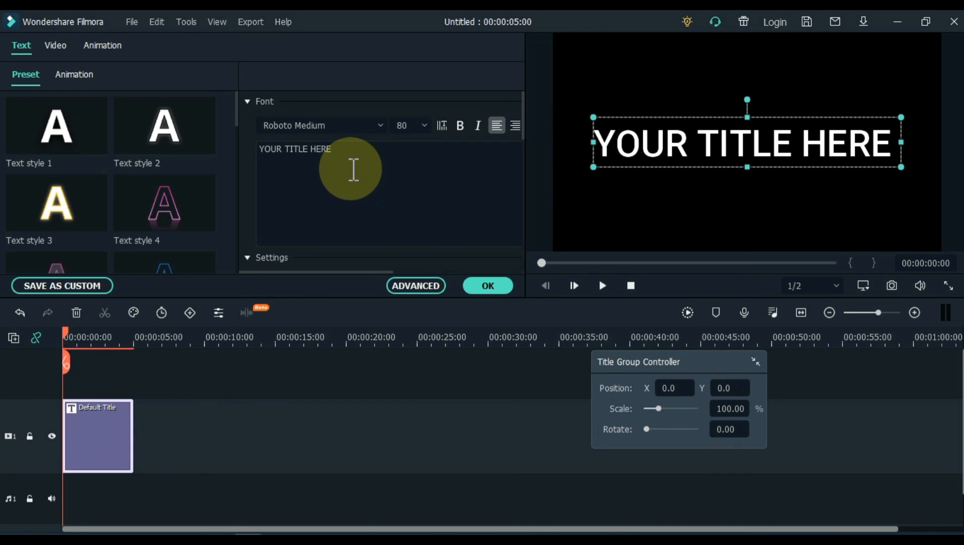
type("CIN")
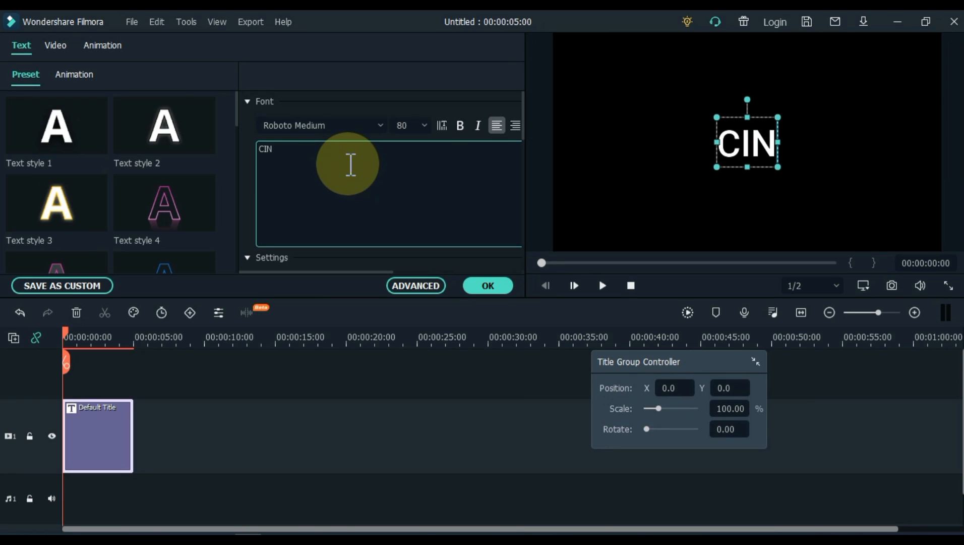
type("EMATIC")
left_click(410, 125)
type("125")
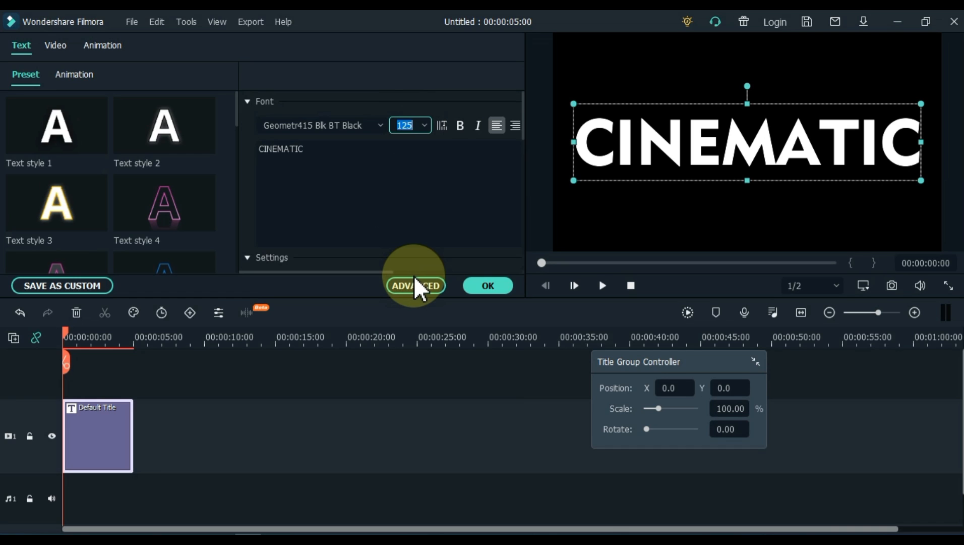
Step: In Advanced Text Edit, set Text Fill to Gradient Fill running from white to black
left_click(415, 286)
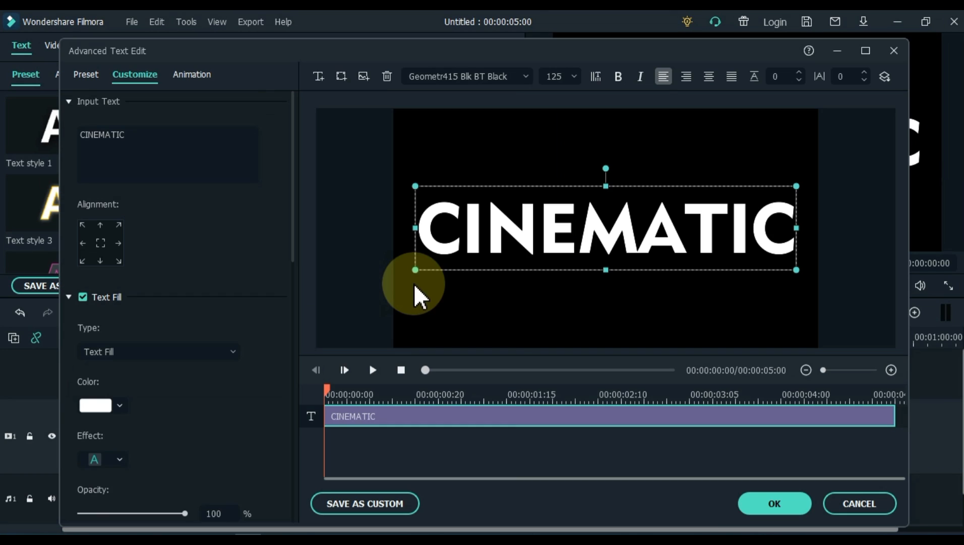
mouse_move(136, 74)
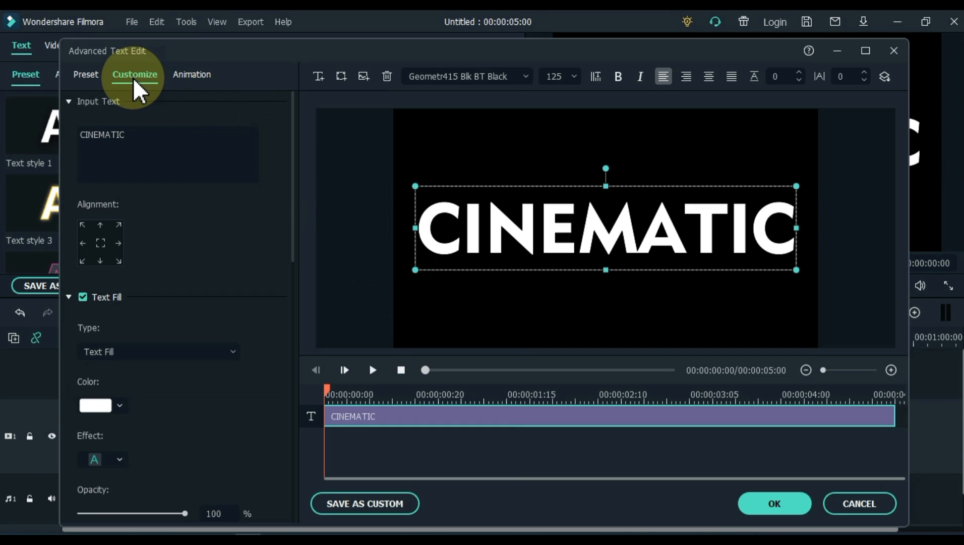
mouse_move(176, 244)
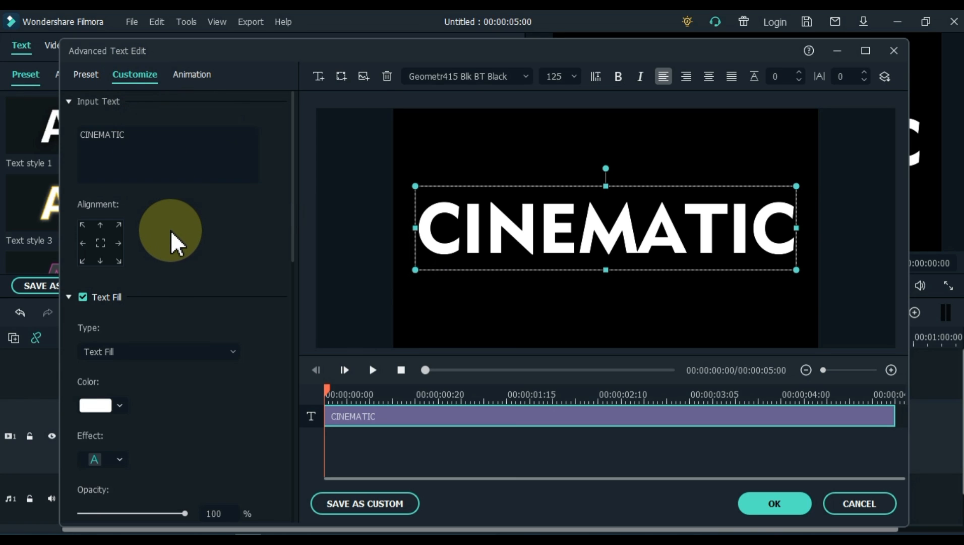
scroll("down", 3)
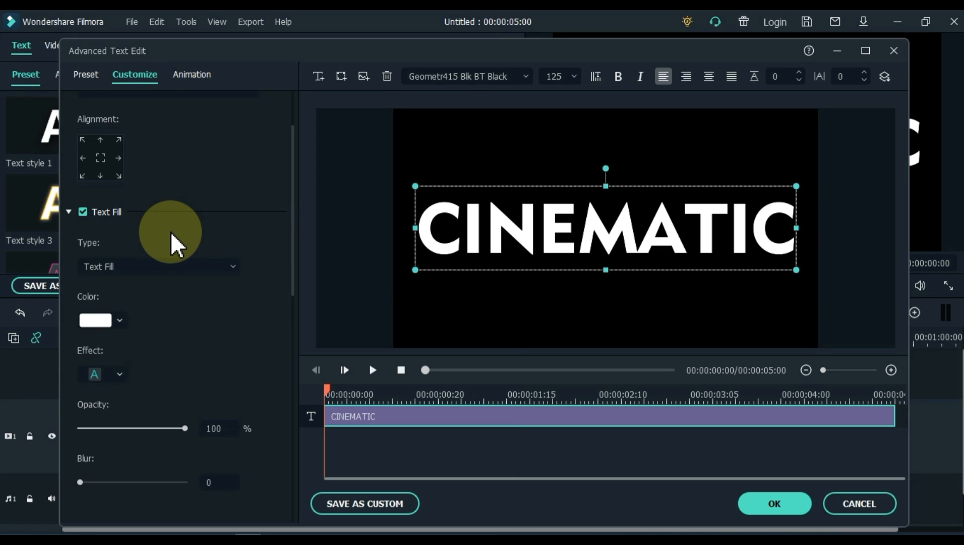
left_click(157, 266)
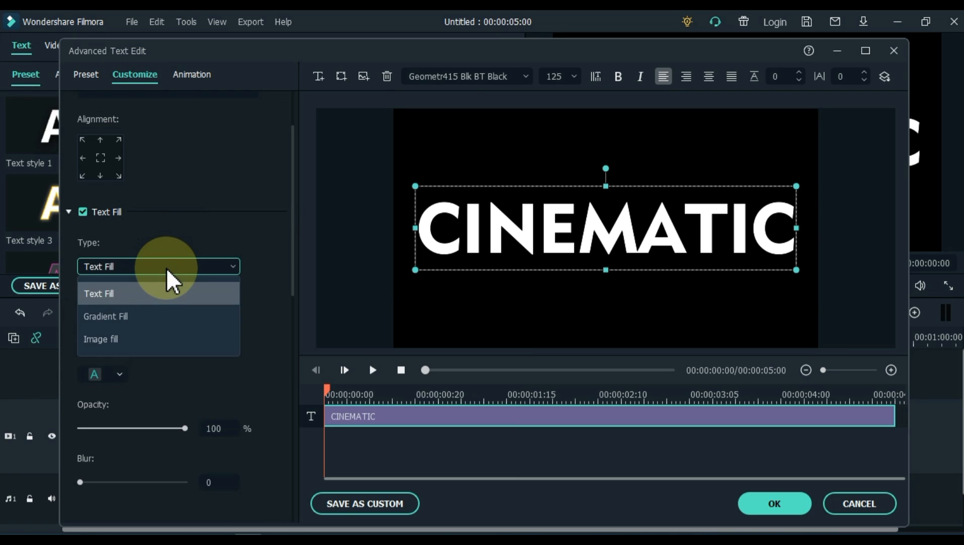
left_click(105, 316)
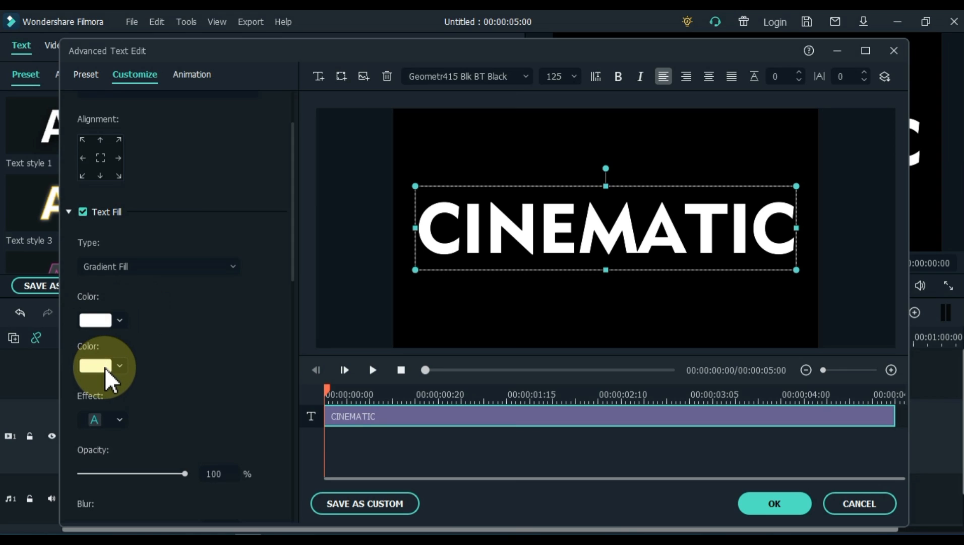
left_click(119, 365)
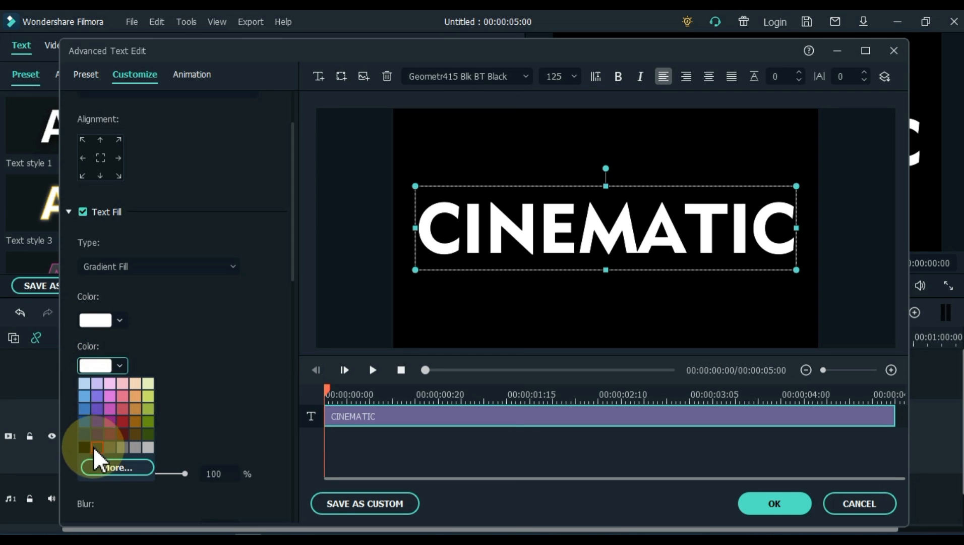
left_click(85, 447)
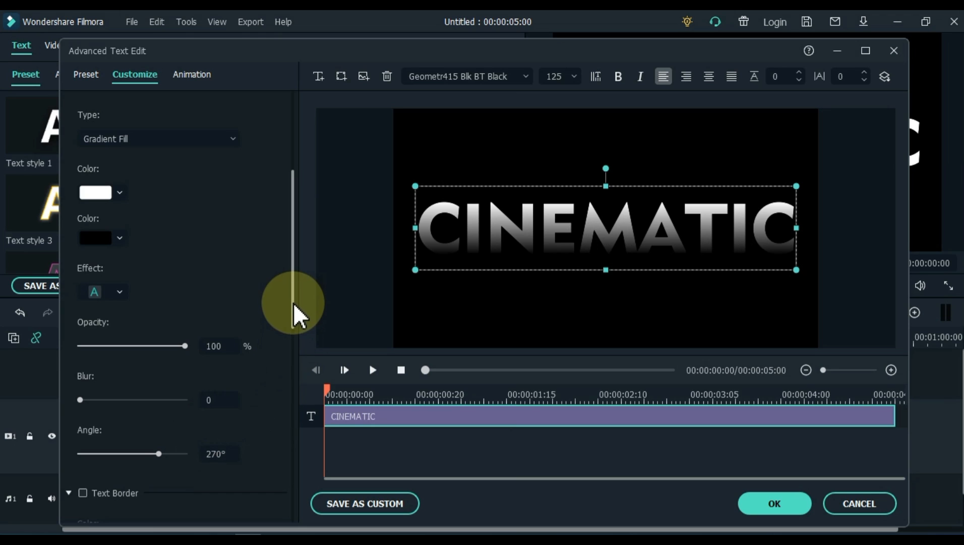
Step: Turn on Text Border and make the outline black at size 8
scroll("down", 3)
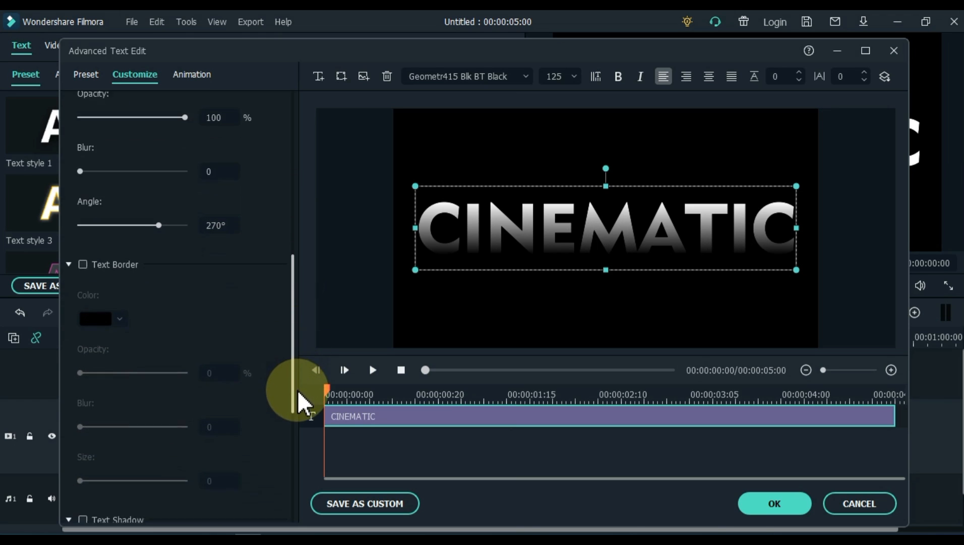
scroll("up", 3)
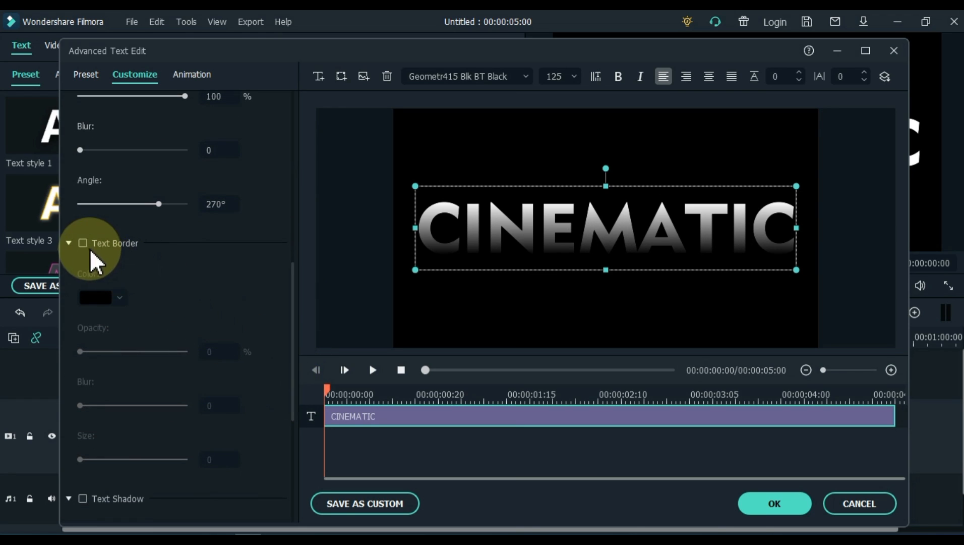
left_click(82, 243)
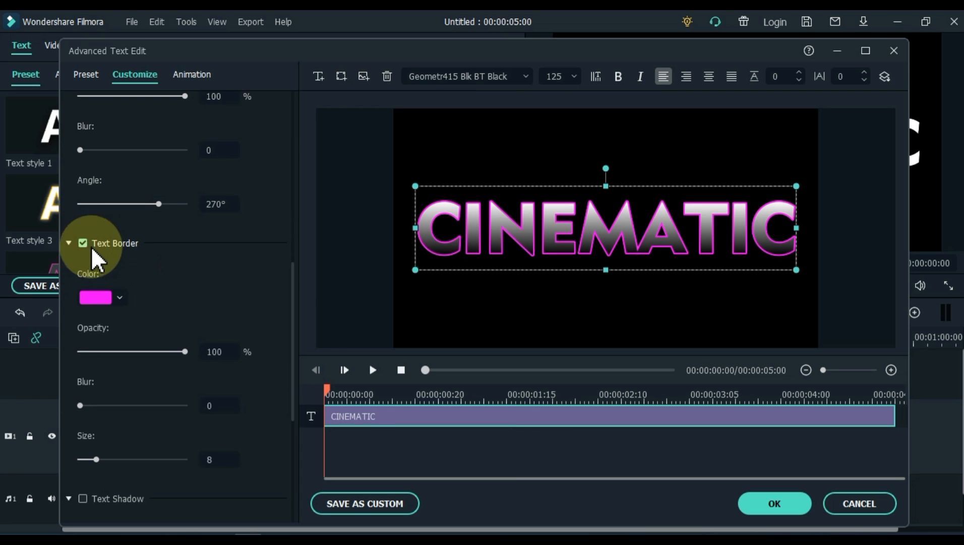
left_click(119, 297)
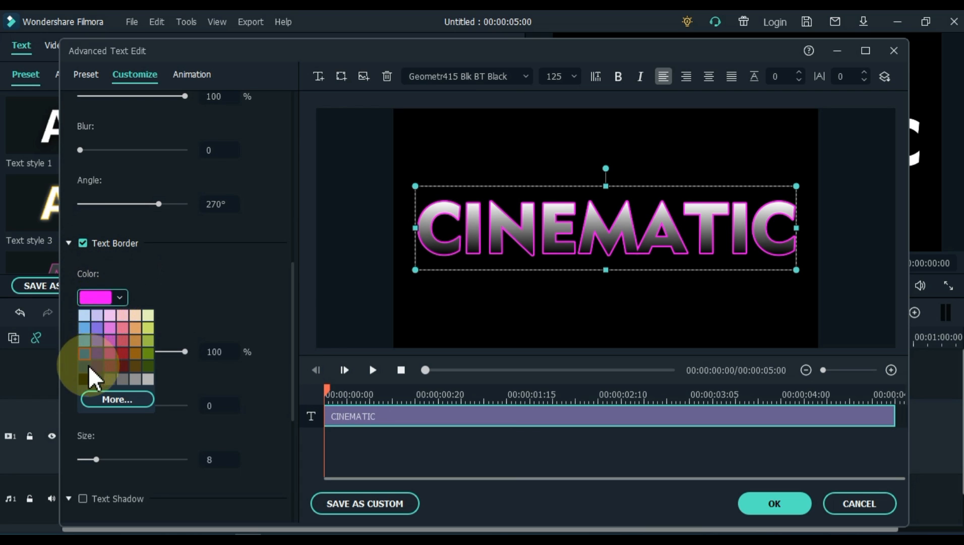
left_click(85, 378)
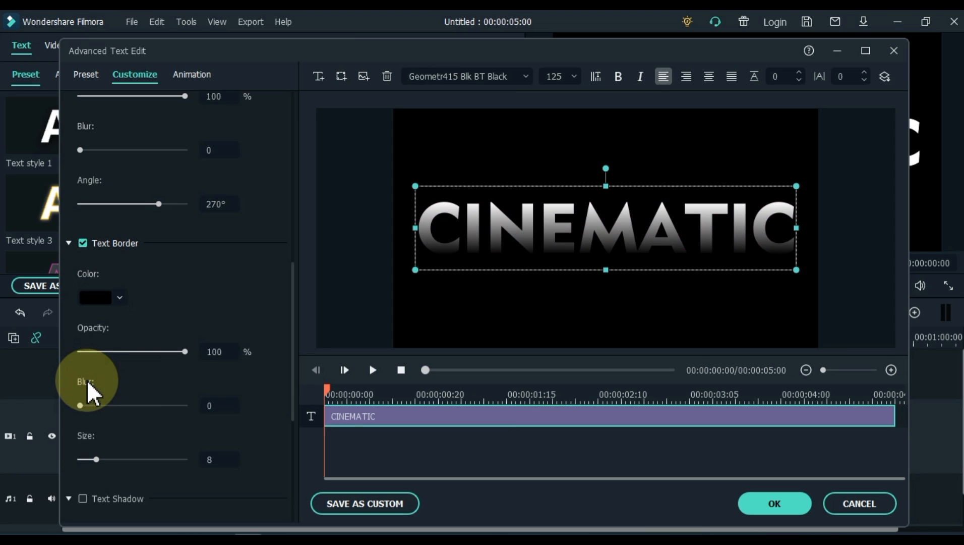
mouse_move(162, 432)
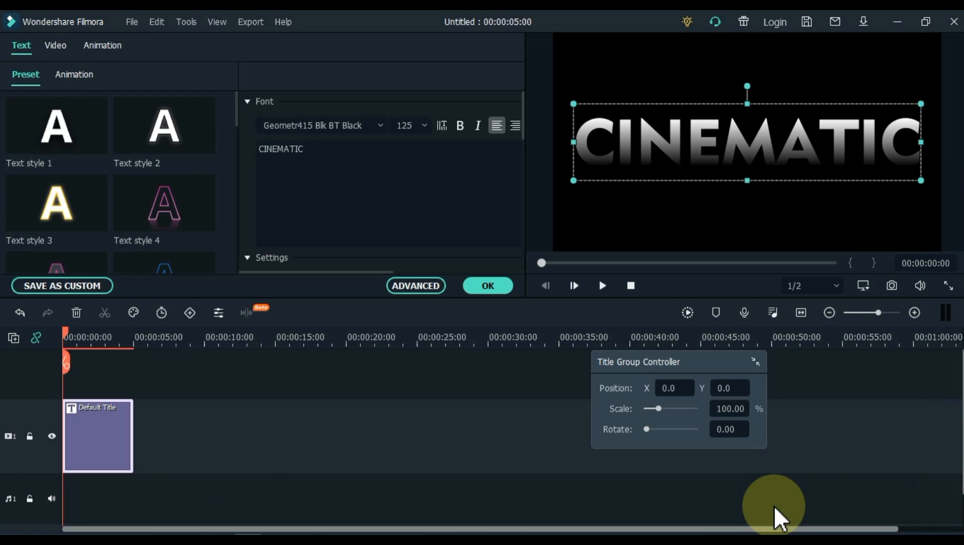
mouse_move(590, 396)
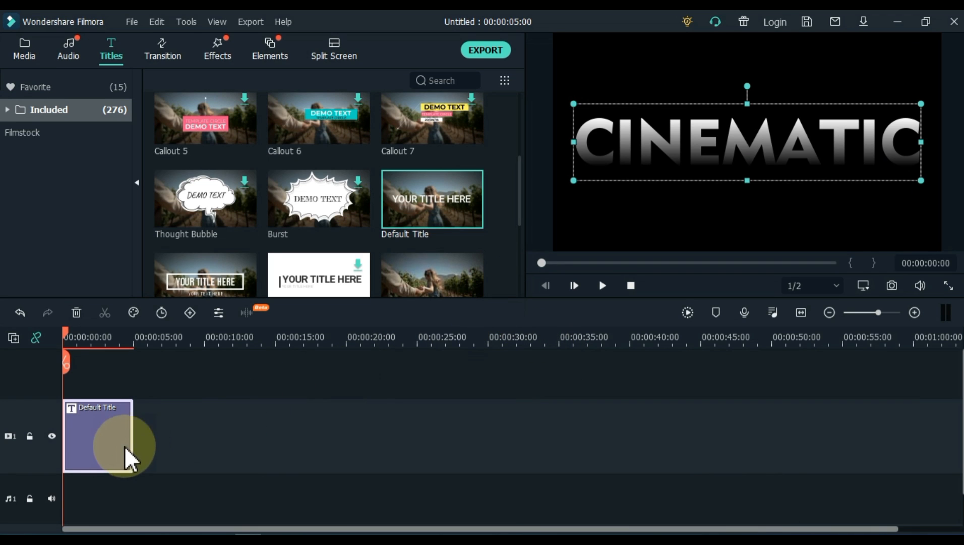
Step: Copy the CINEMATIC title onto track 2 above the original and hide that upper track
right_click(109, 443)
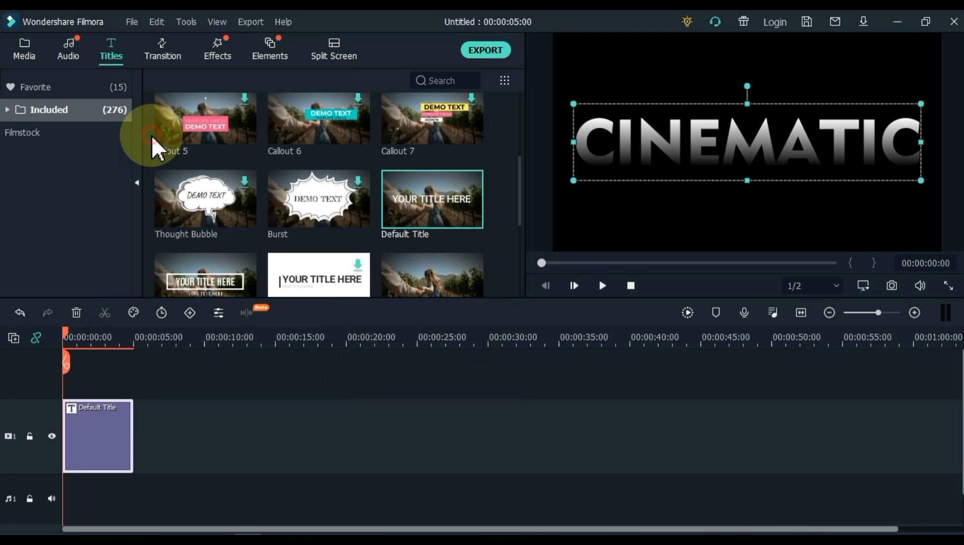
mouse_move(13, 338)
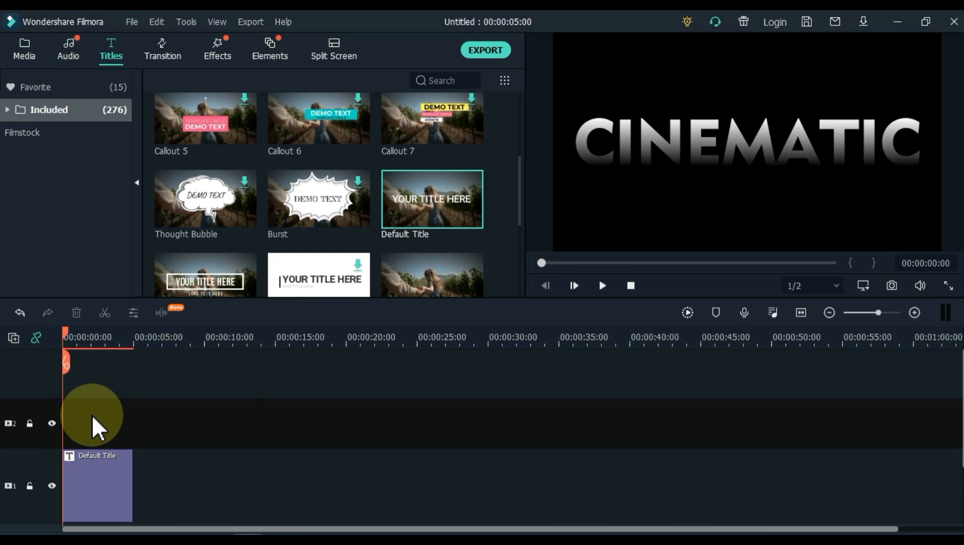
right_click(92, 415)
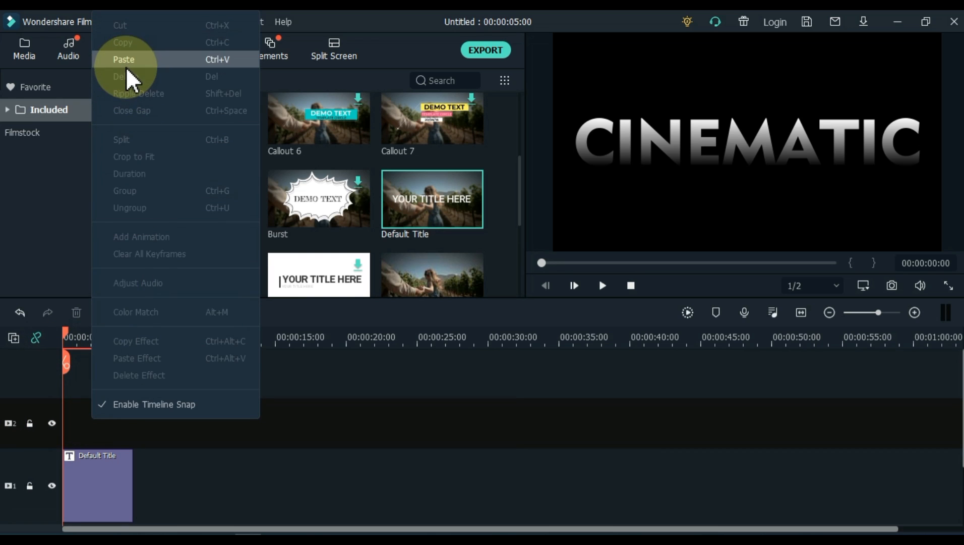
left_click(124, 60)
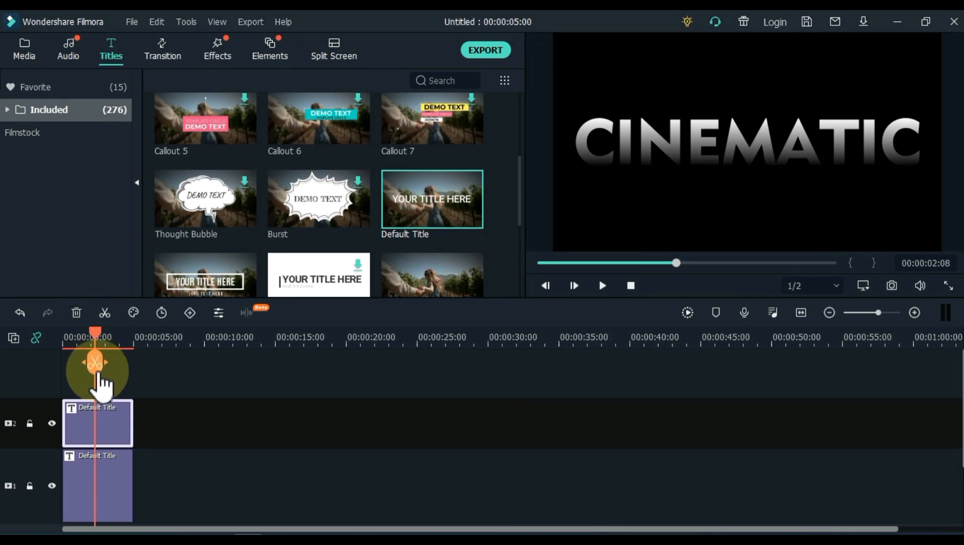
mouse_move(76, 443)
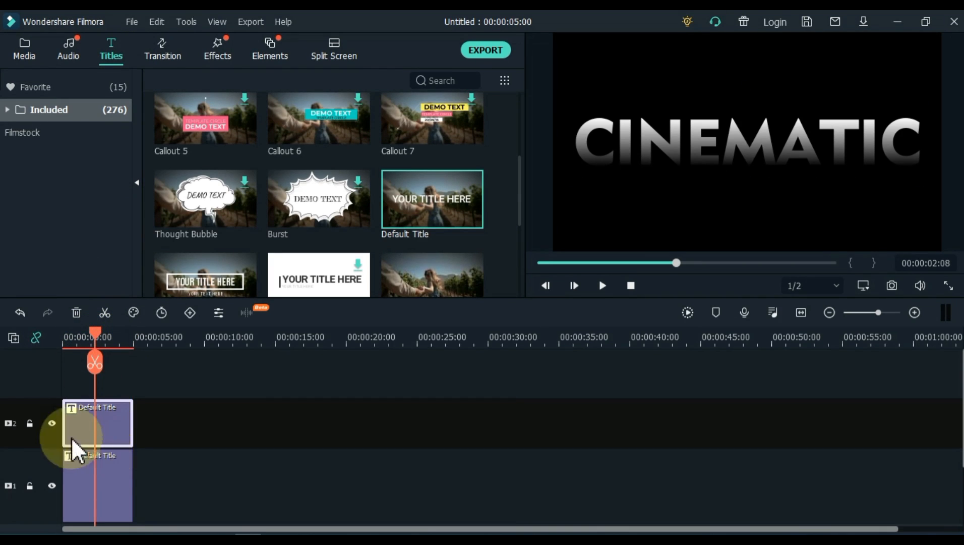
left_click(51, 422)
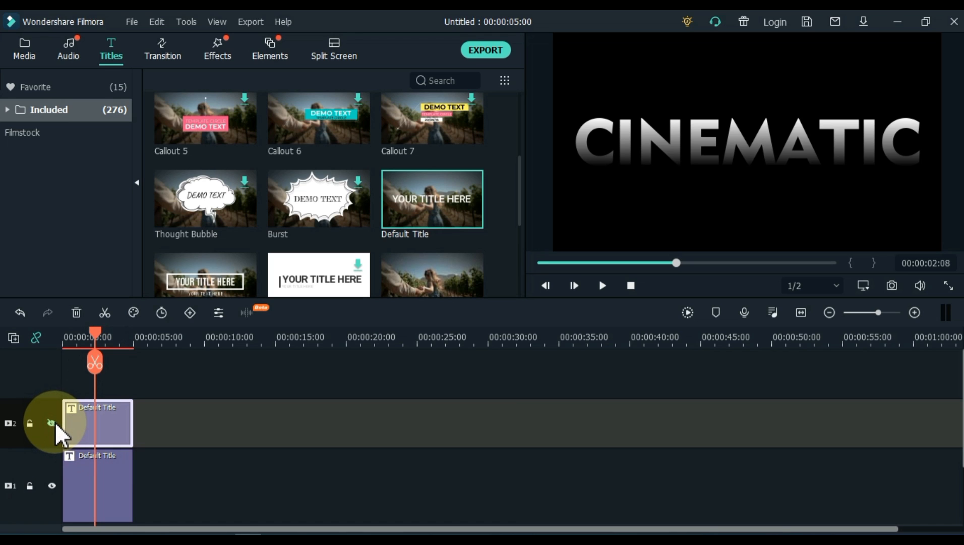
Step: Reduce the upper title's text to the single letter M and confirm
double_click(97, 485)
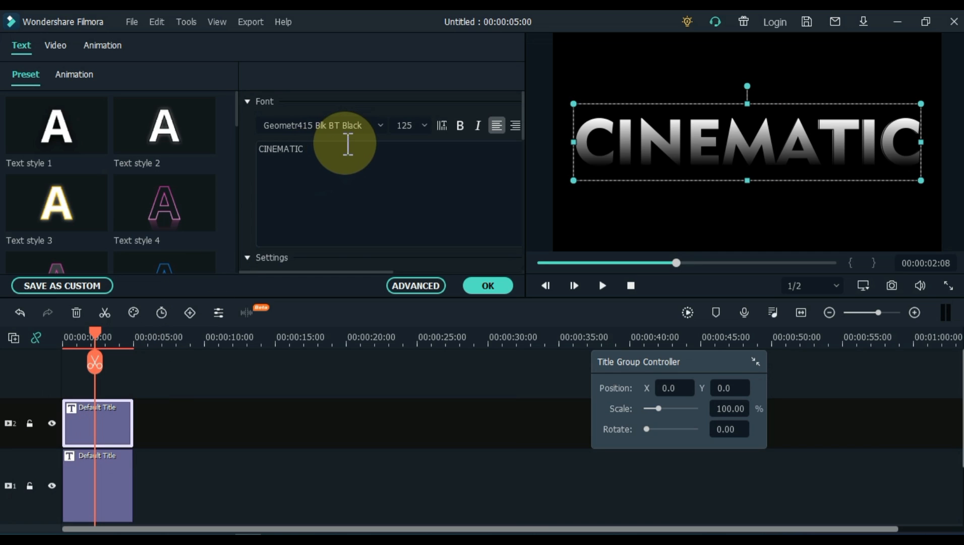
key("Backspace")
type("M")
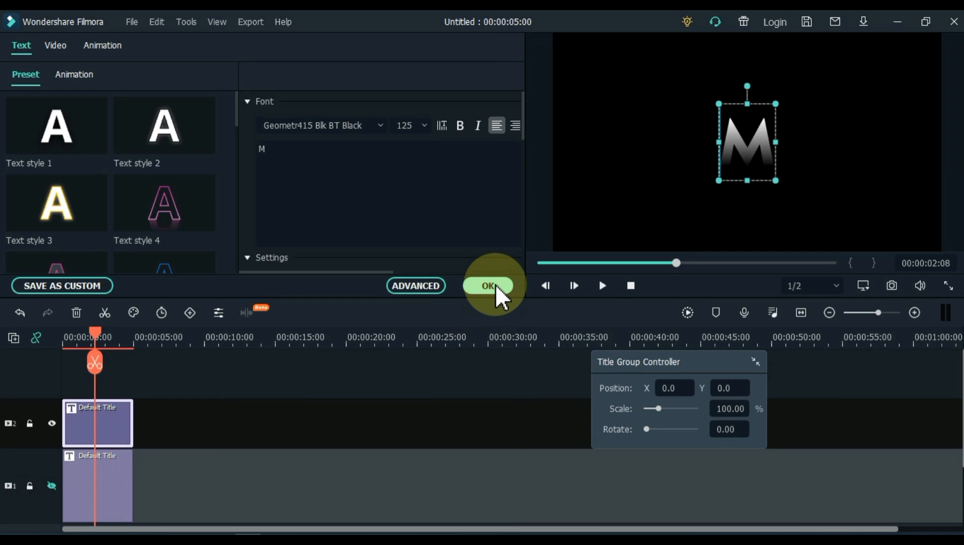
left_click(487, 286)
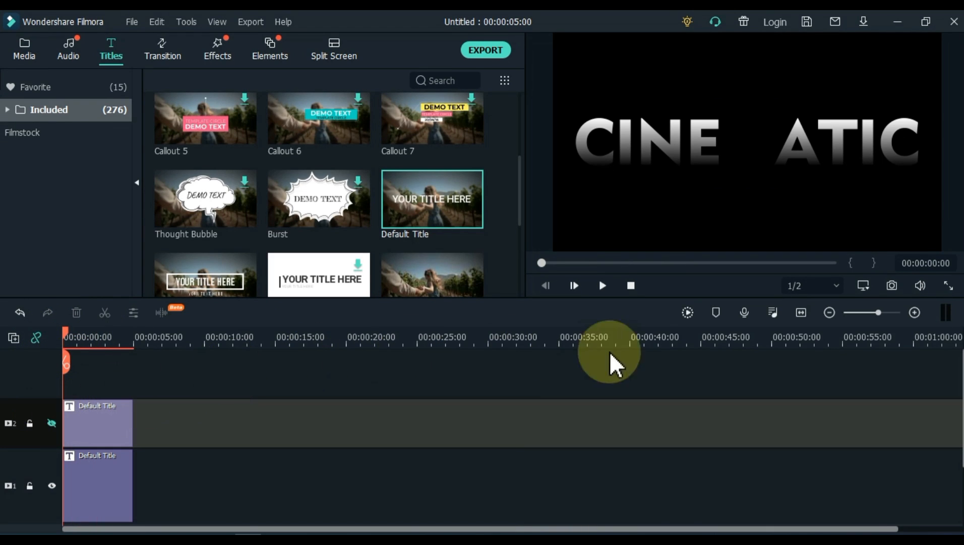
Step: Take preview snapshots of the CINE ATIC frame and then of the lone M frame
left_click(891, 286)
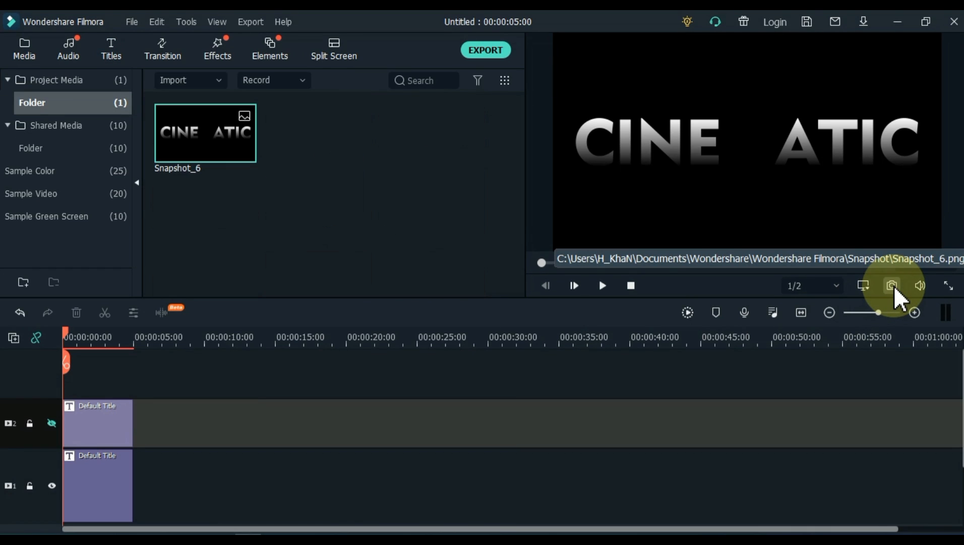
mouse_move(52, 423)
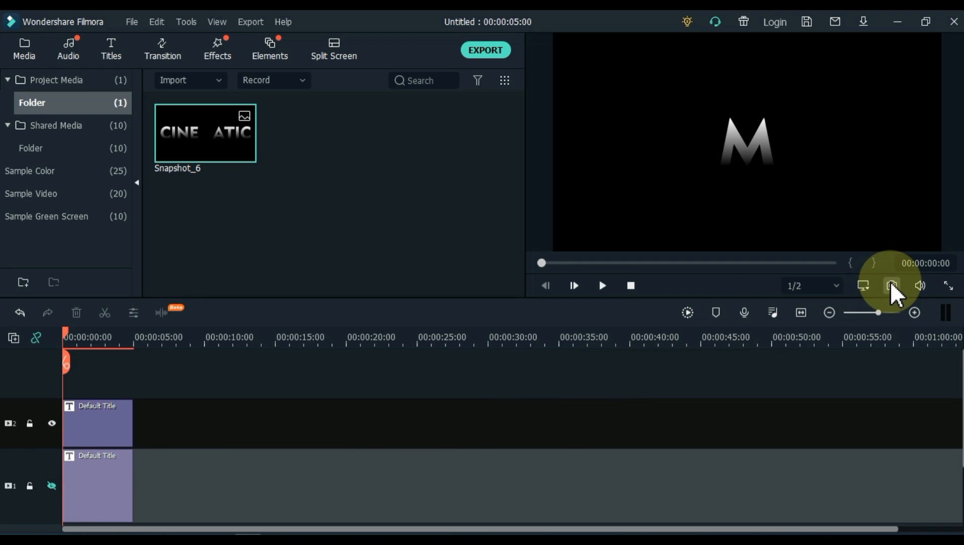
left_click(892, 285)
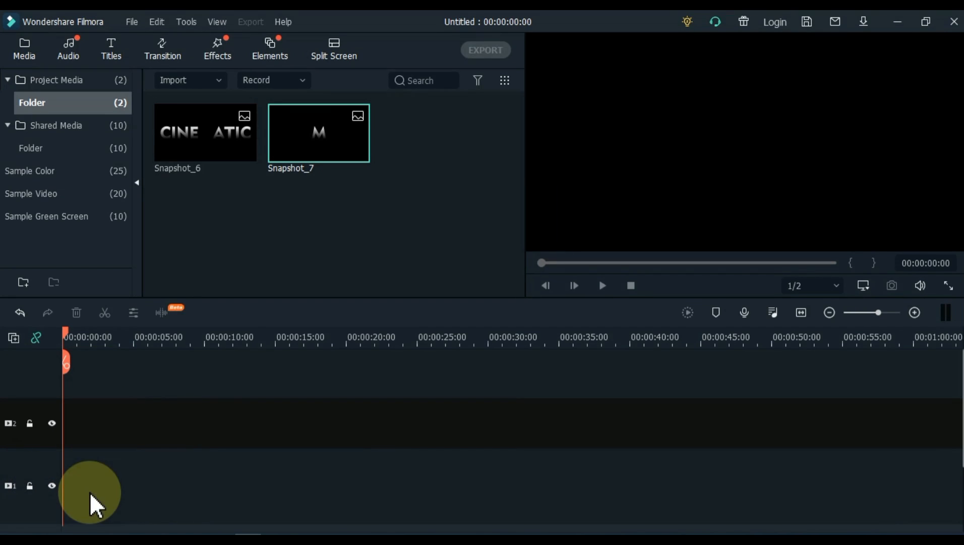
mouse_move(49, 431)
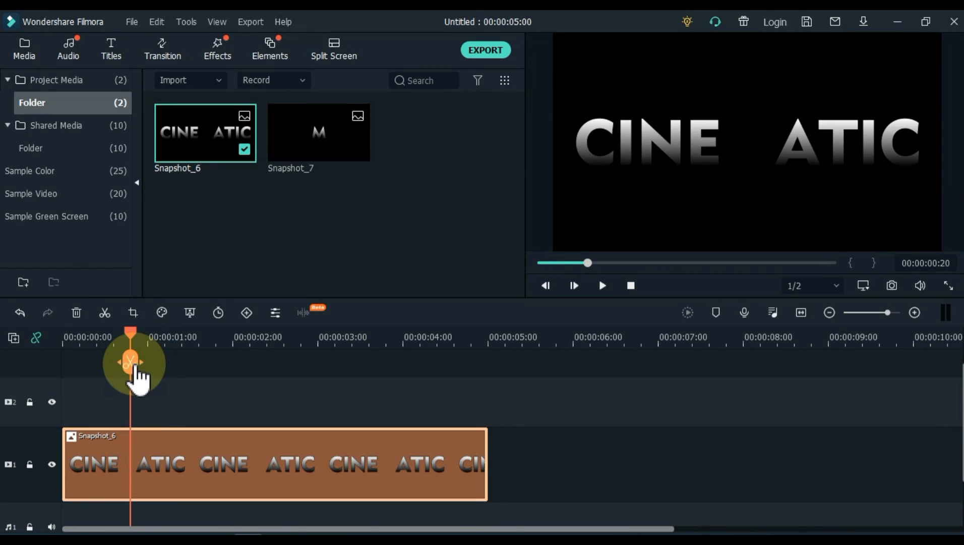
Step: Split the CINE ATIC snapshot at 00:00:00:20 and select the short first clip for editing
left_click(130, 361)
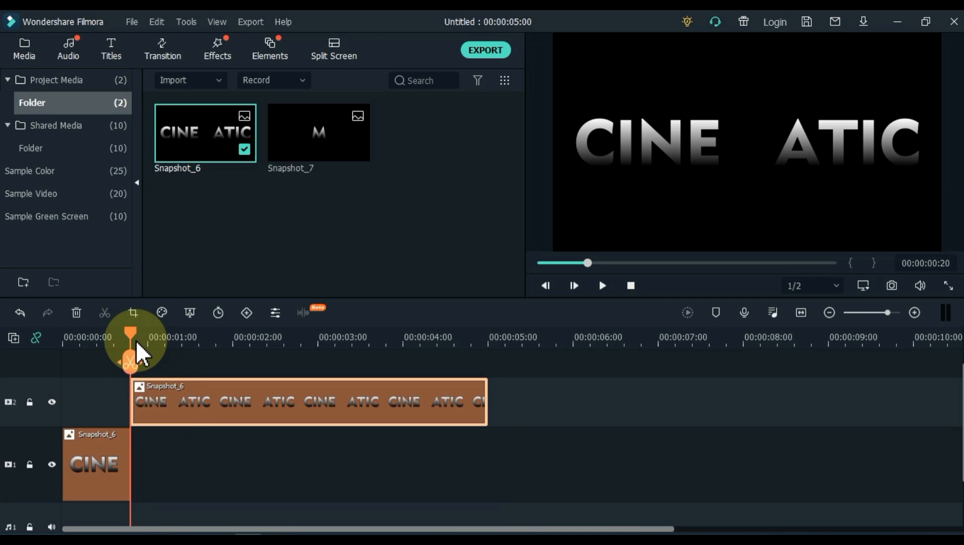
left_click(96, 464)
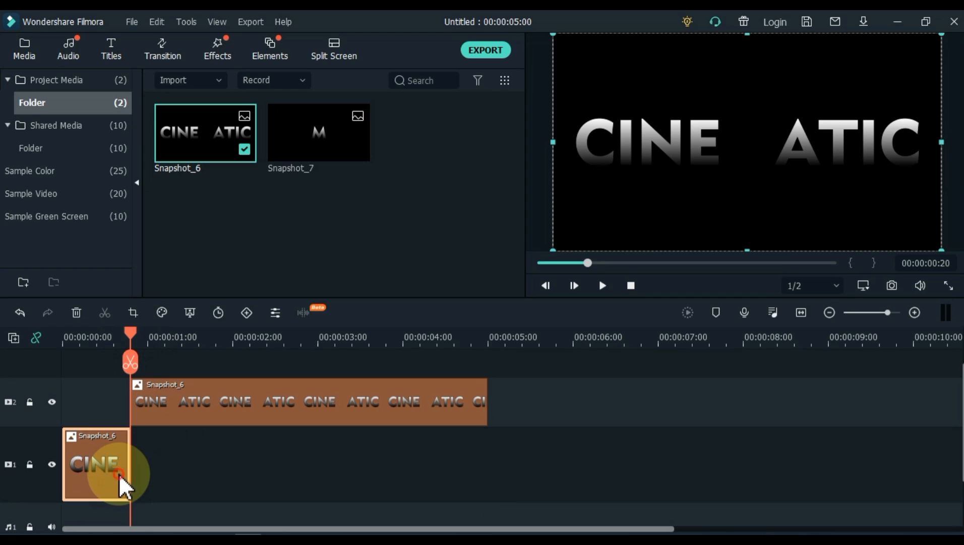
double_click(96, 464)
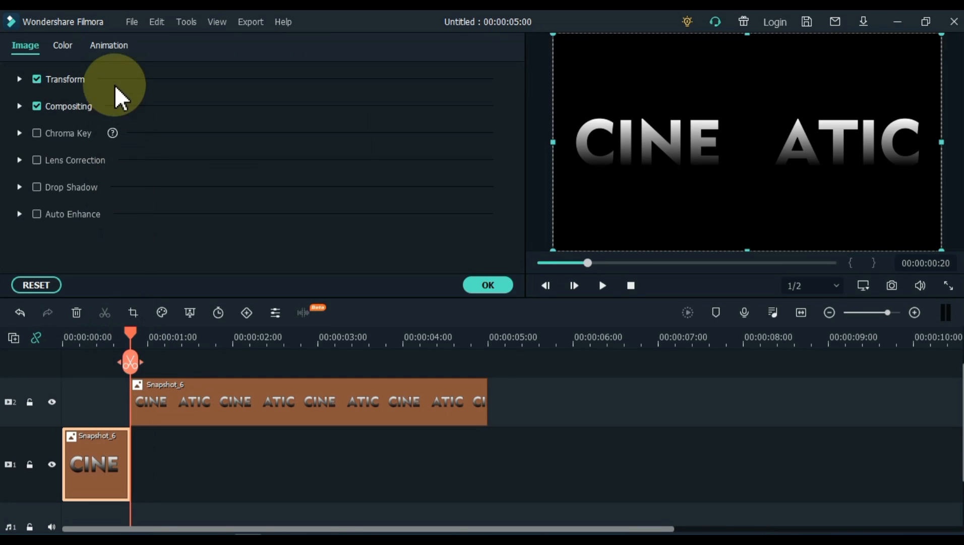
Step: Under Animation > Customize, keyframe the clip to start at 400% scale and 0% opacity
left_click(109, 44)
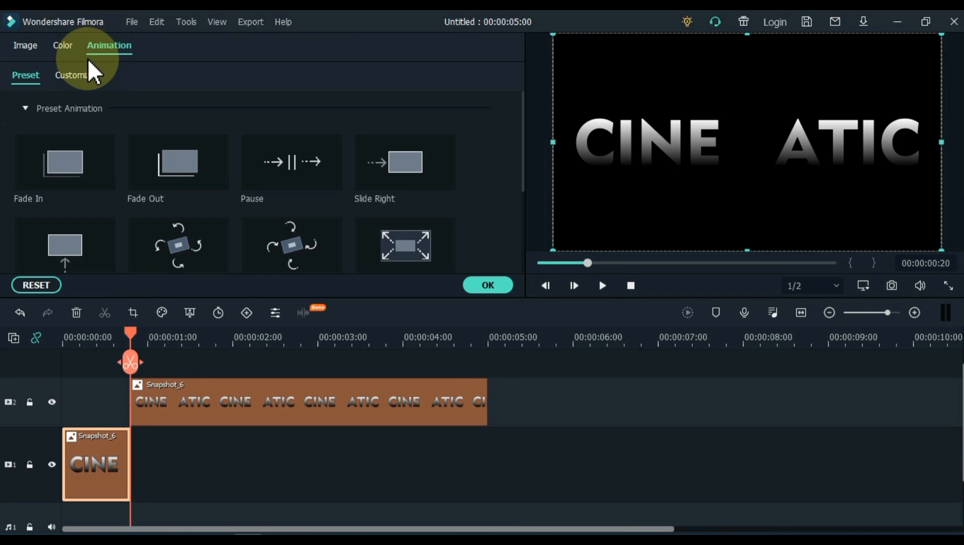
left_click(73, 74)
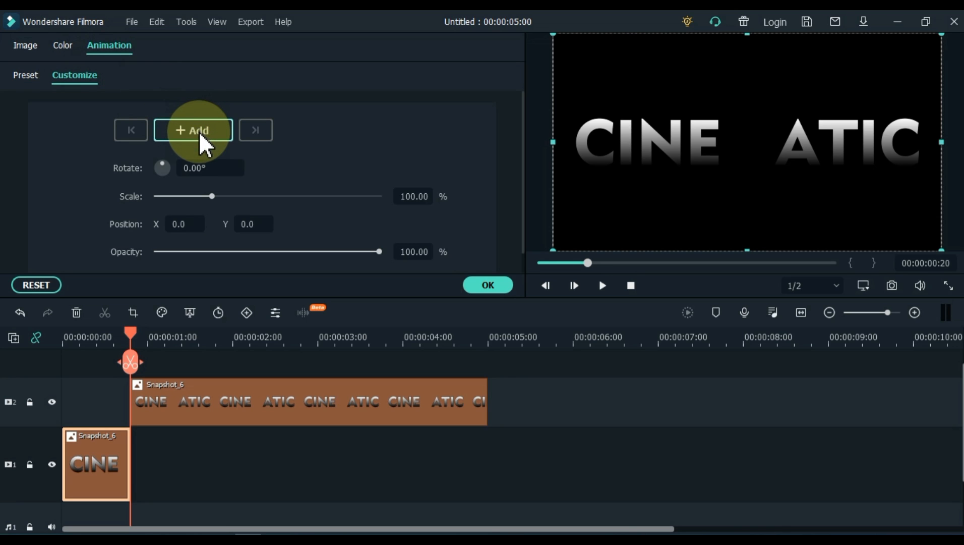
left_click(192, 130)
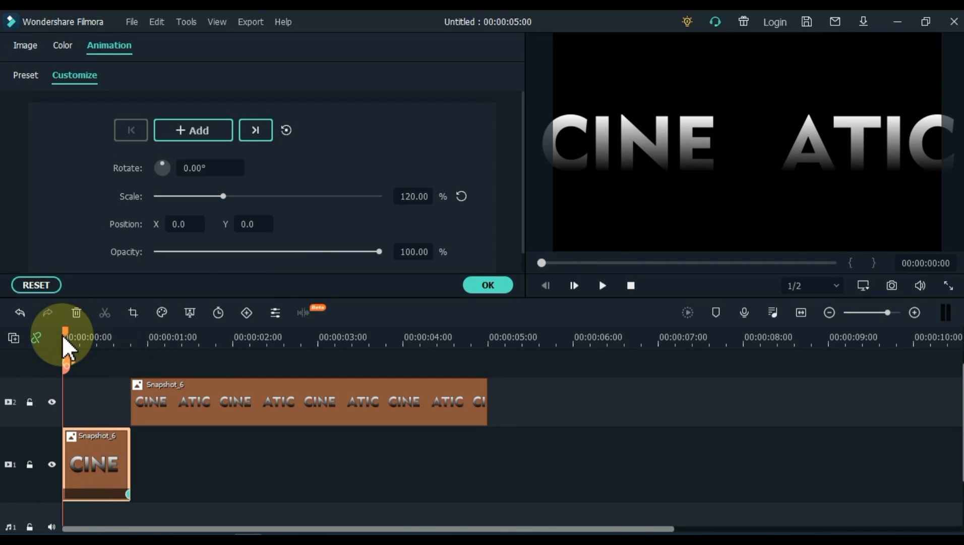
mouse_move(97, 464)
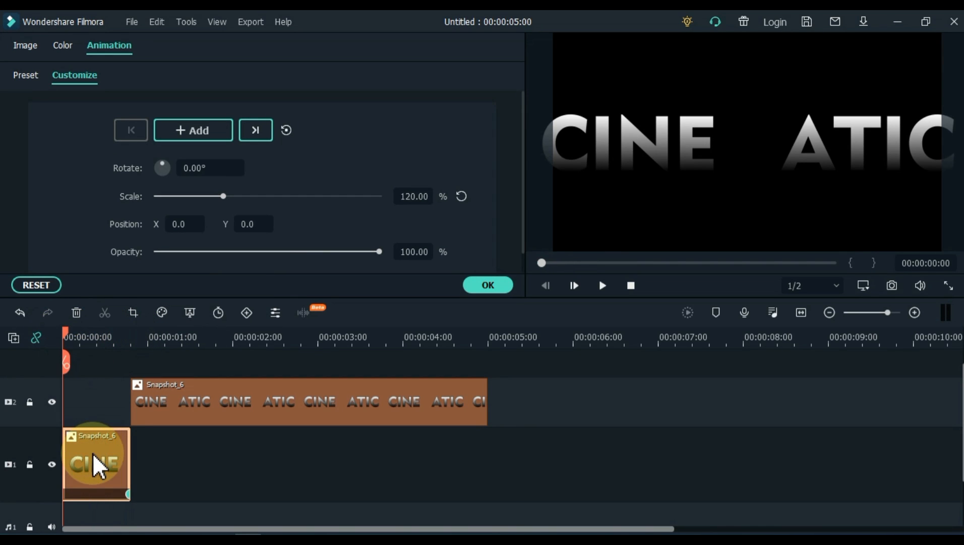
mouse_move(153, 360)
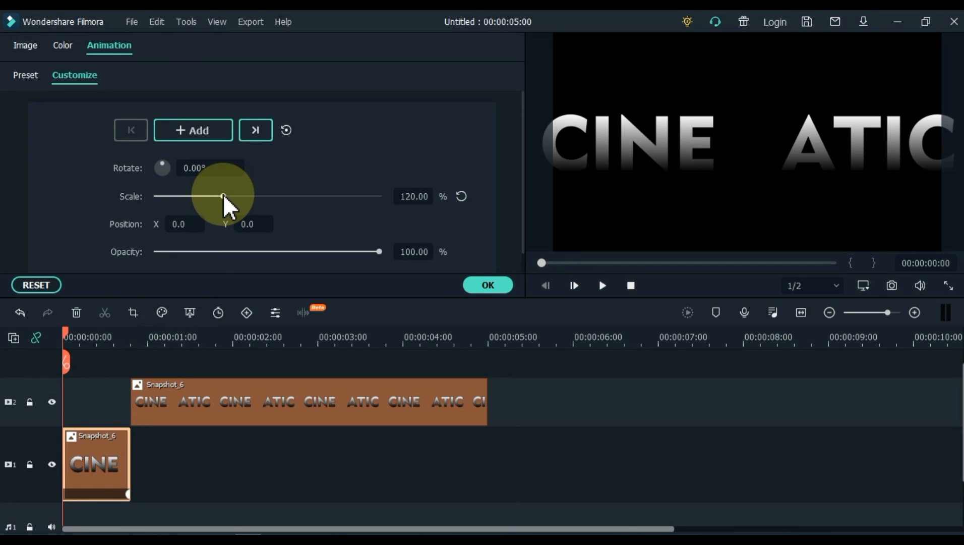
left_click_drag(223, 195, 293, 196)
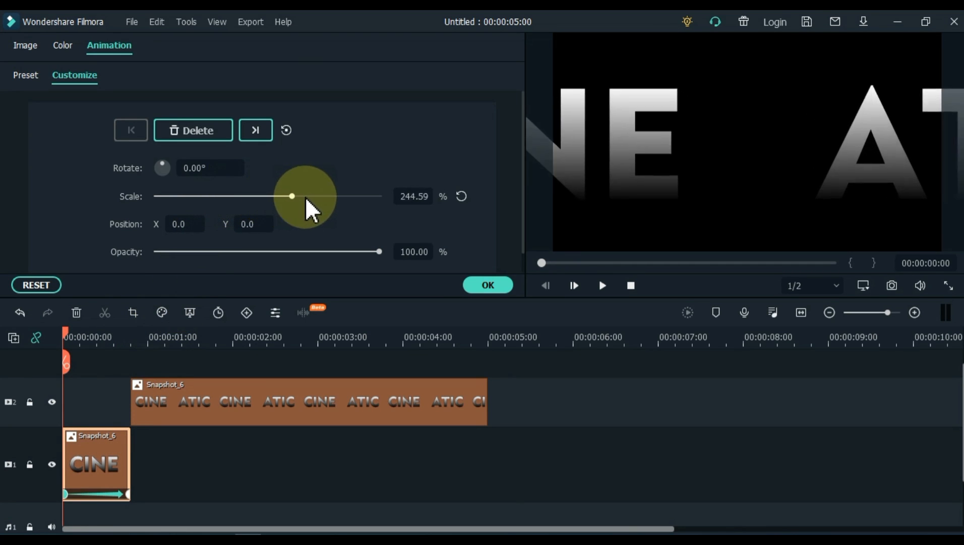
left_click_drag(293, 195, 380, 196)
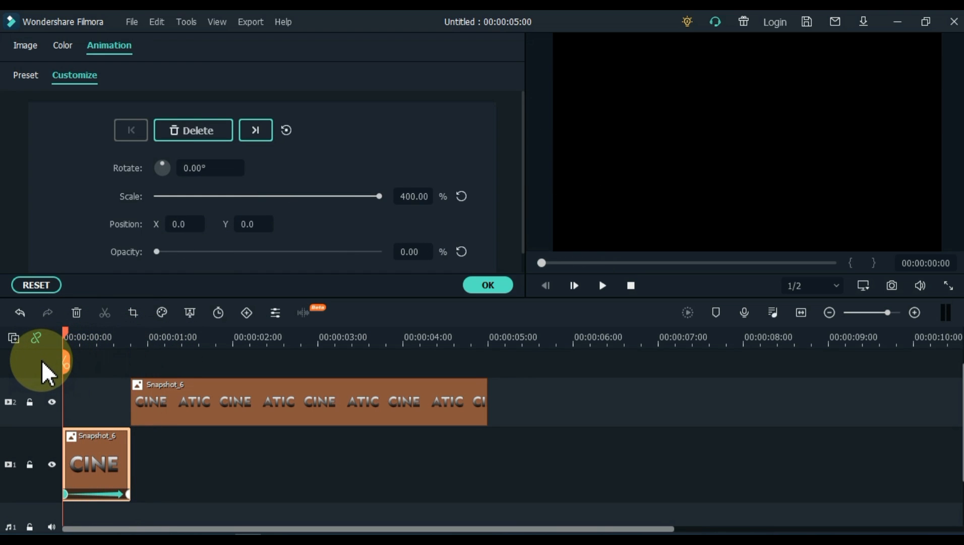
left_click(601, 286)
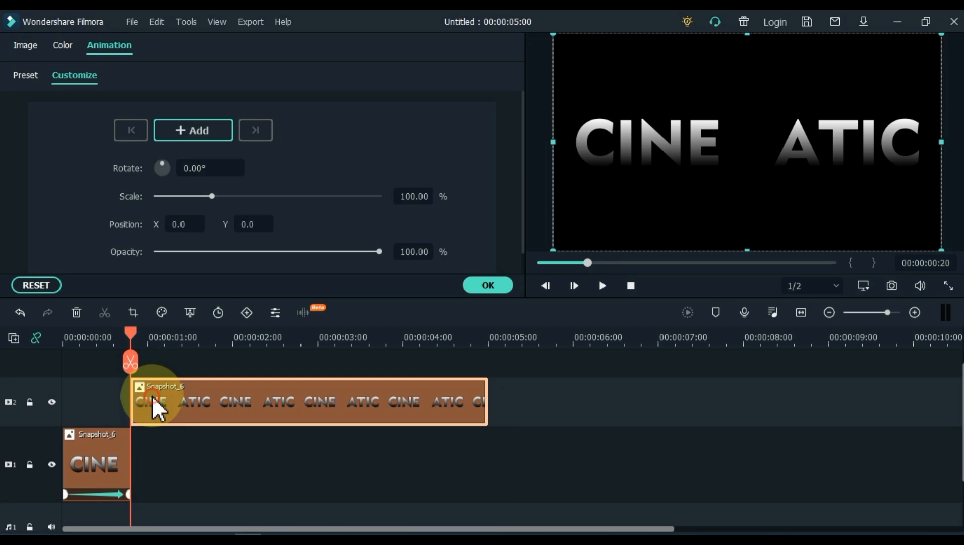
mouse_move(203, 157)
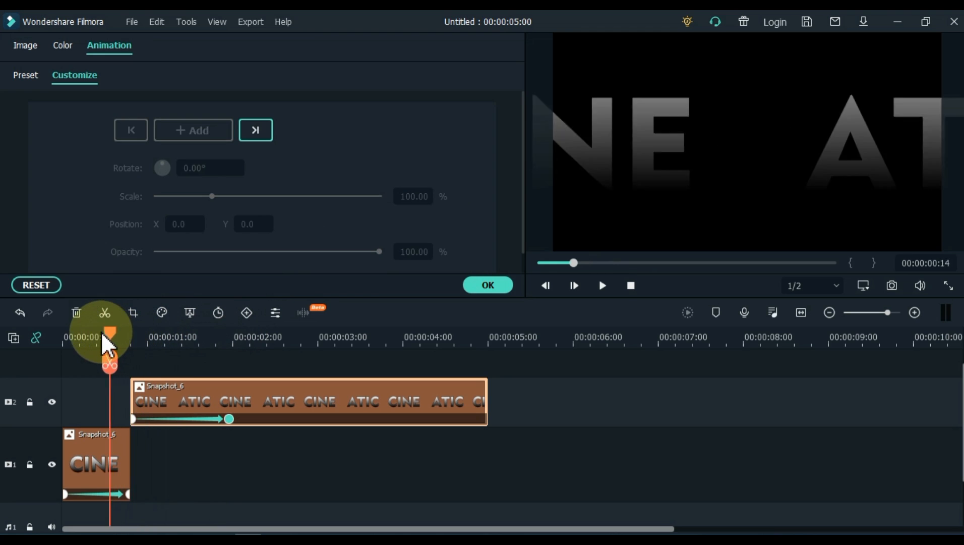
Step: Keyframe the track 2 CINE ATIC clip to shrink from 100% to 70% scale
left_click(601, 286)
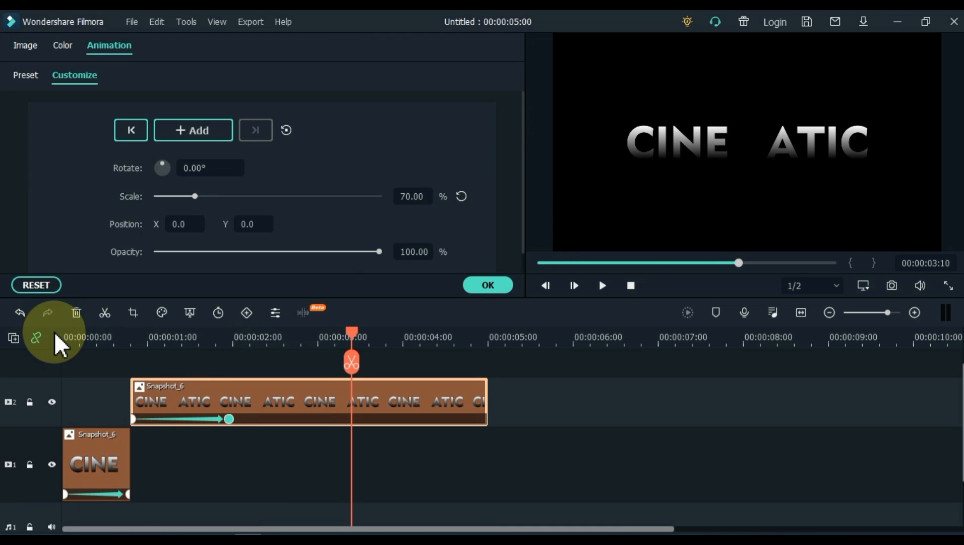
left_click(256, 130)
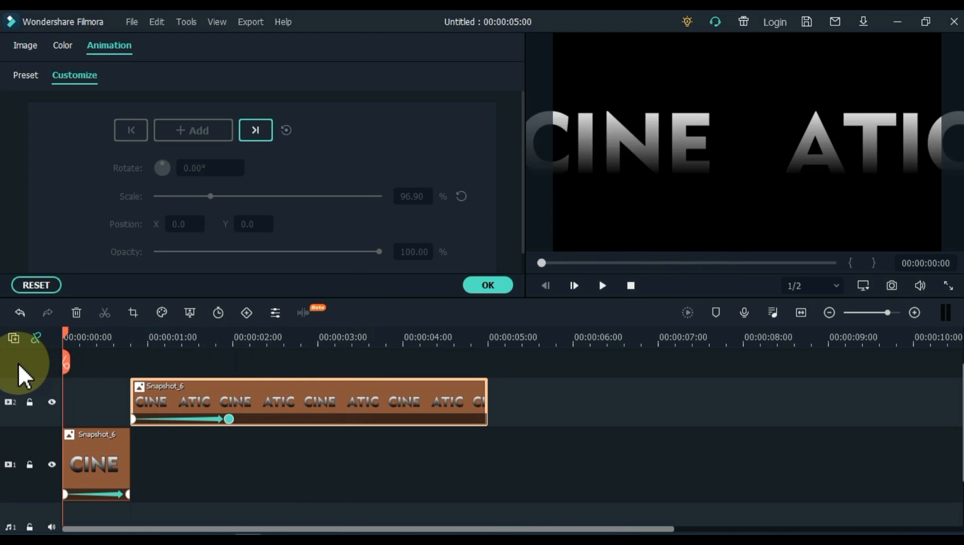
left_click(601, 285)
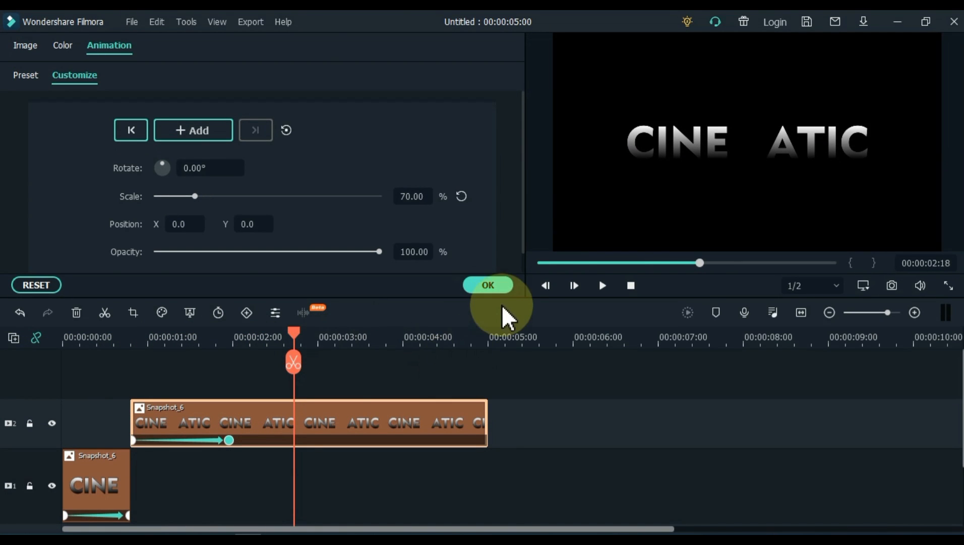
Step: Confirm and close the second CINE ATIC clip's animation settings
left_click(487, 285)
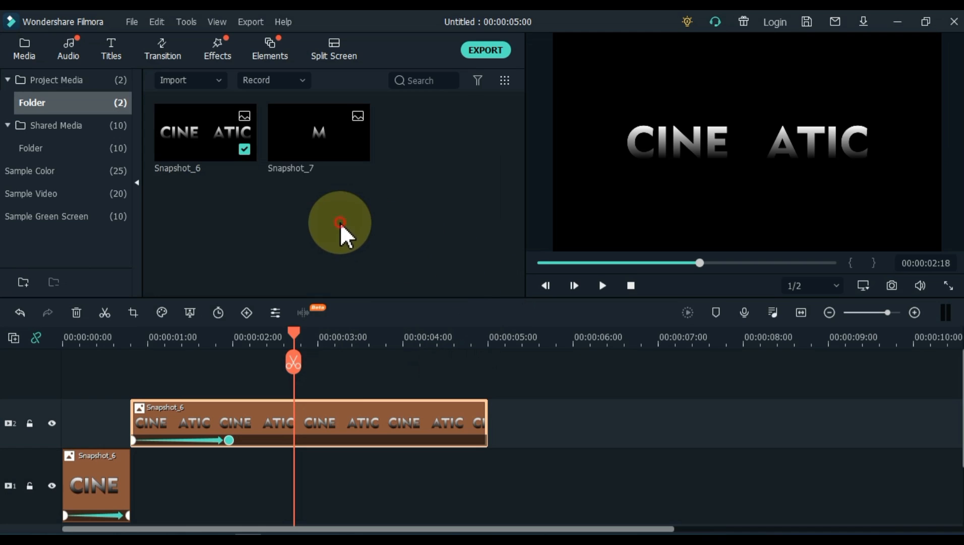
mouse_move(319, 139)
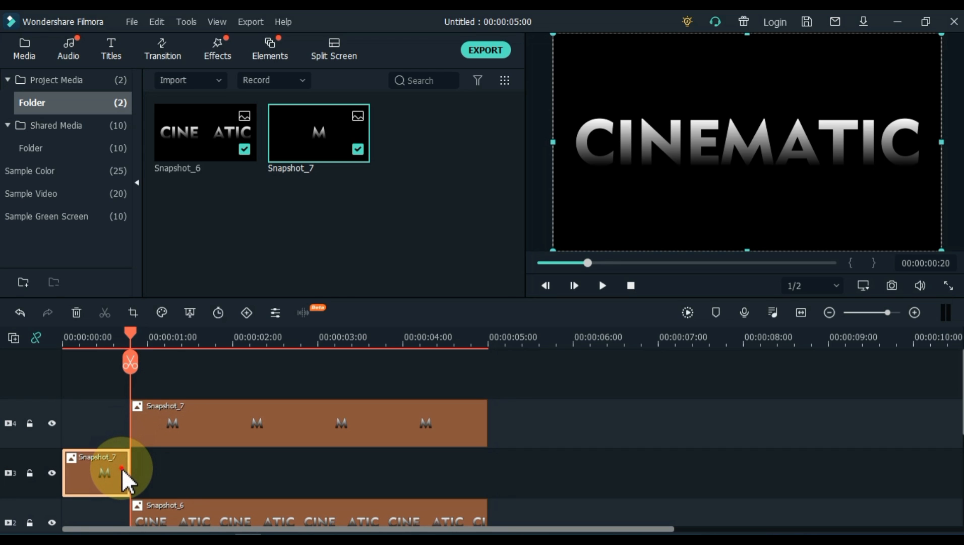
Step: Give the short M clip a starting keyframe at 400% scale and 0% opacity
double_click(102, 472)
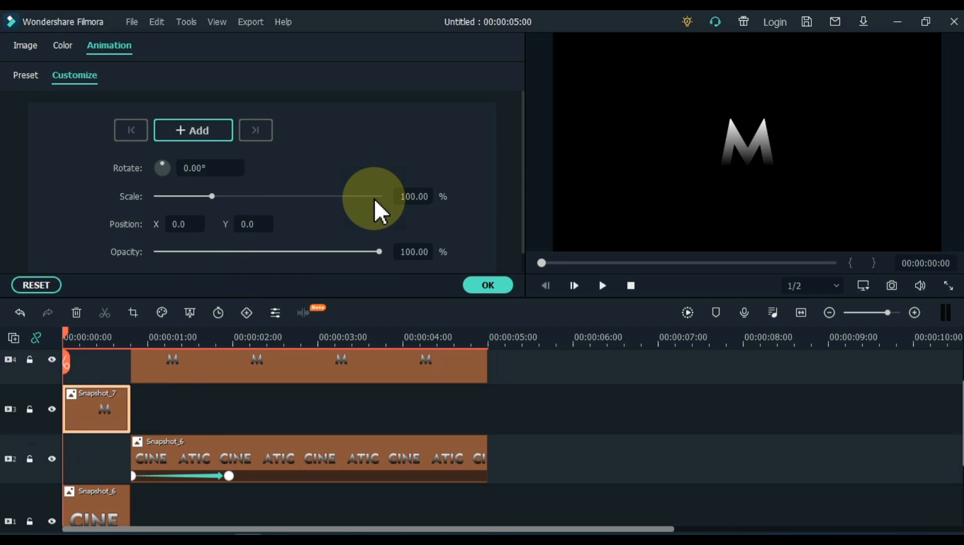
left_click_drag(212, 196, 379, 196)
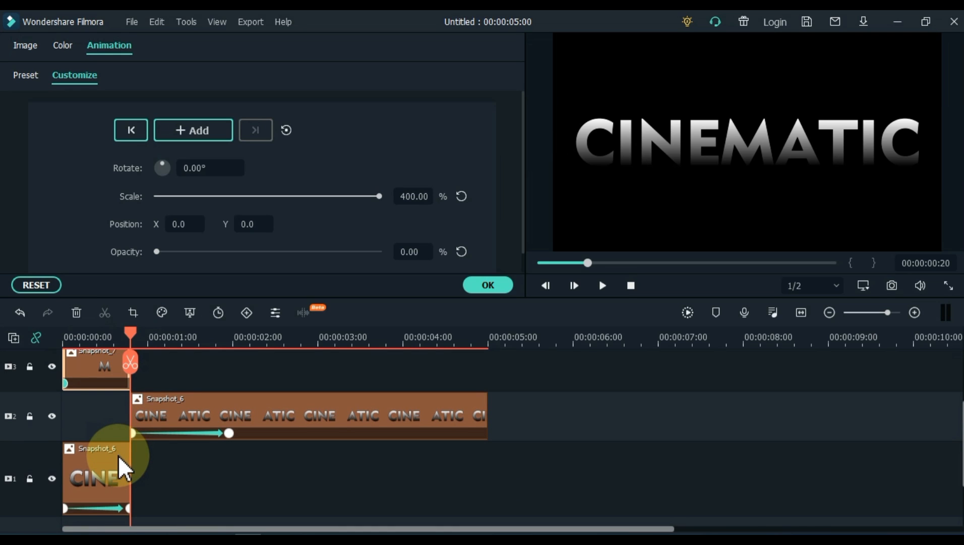
left_click(128, 507)
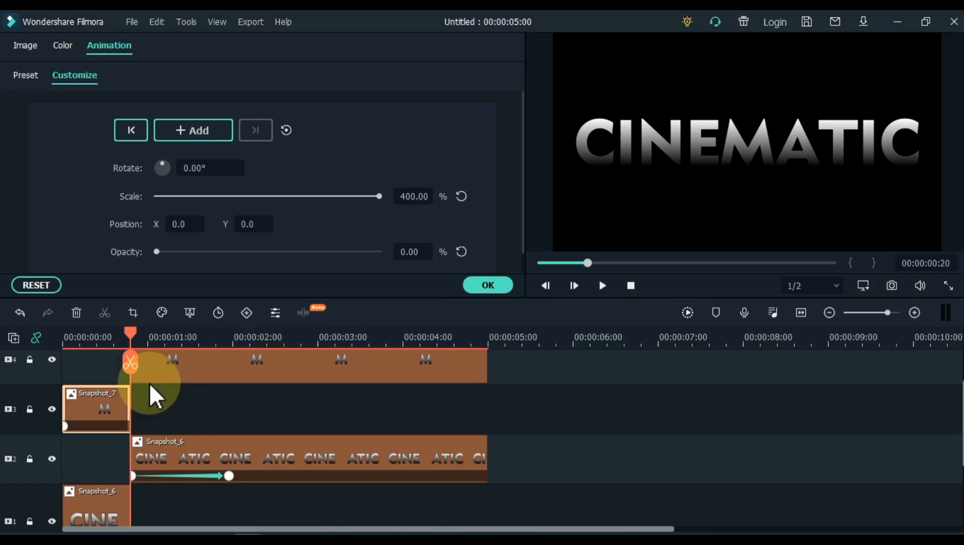
mouse_move(411, 196)
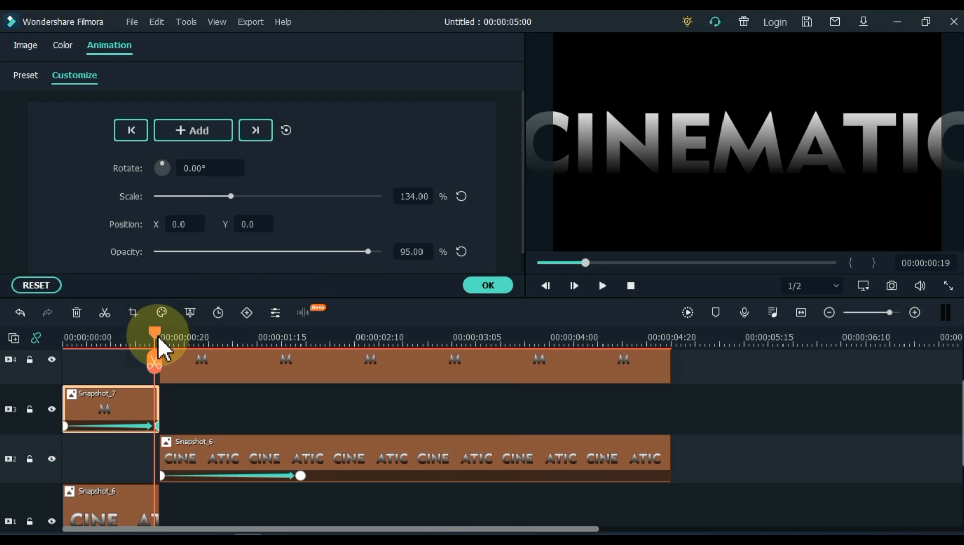
Step: Return to the clip start and add a starting keyframe on the longer M clip
left_click_drag(161, 336, 147, 336)
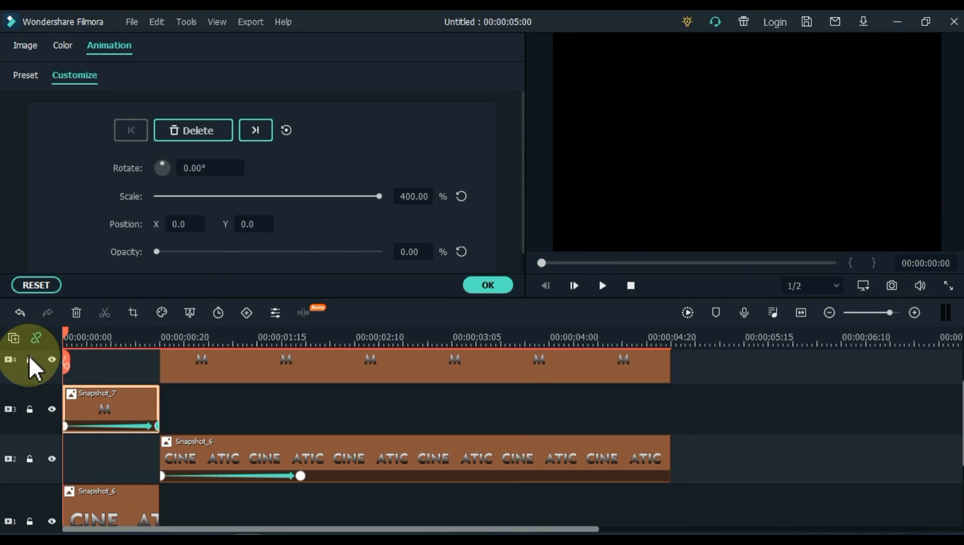
left_click(601, 285)
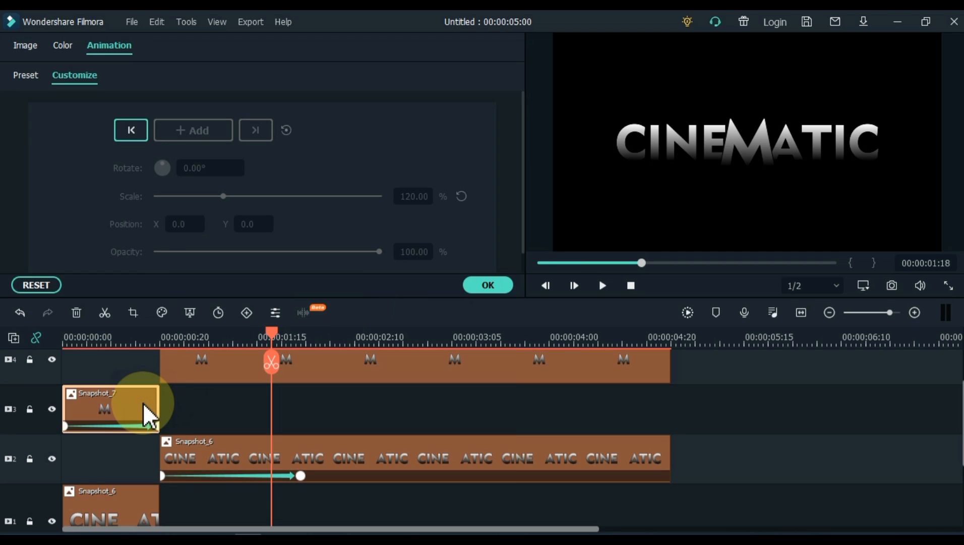
left_click(601, 285)
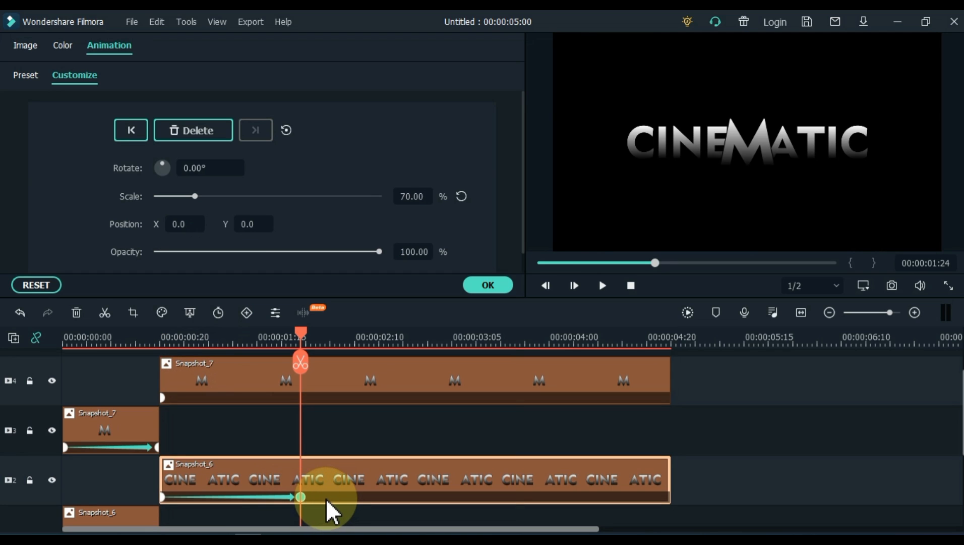
mouse_move(347, 393)
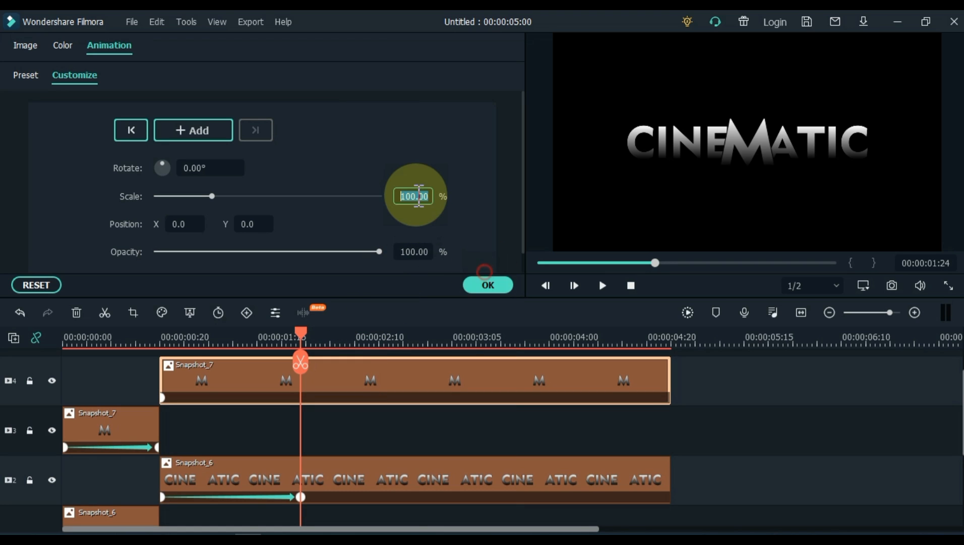
Step: Keyframe the long M clip down to 70% scale, then leave the animation settings
left_click(193, 130)
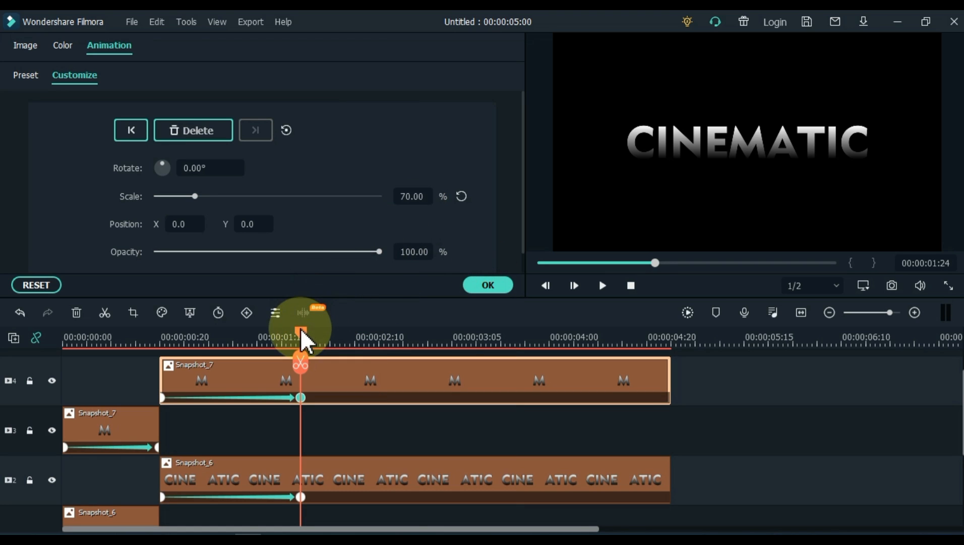
left_click(601, 284)
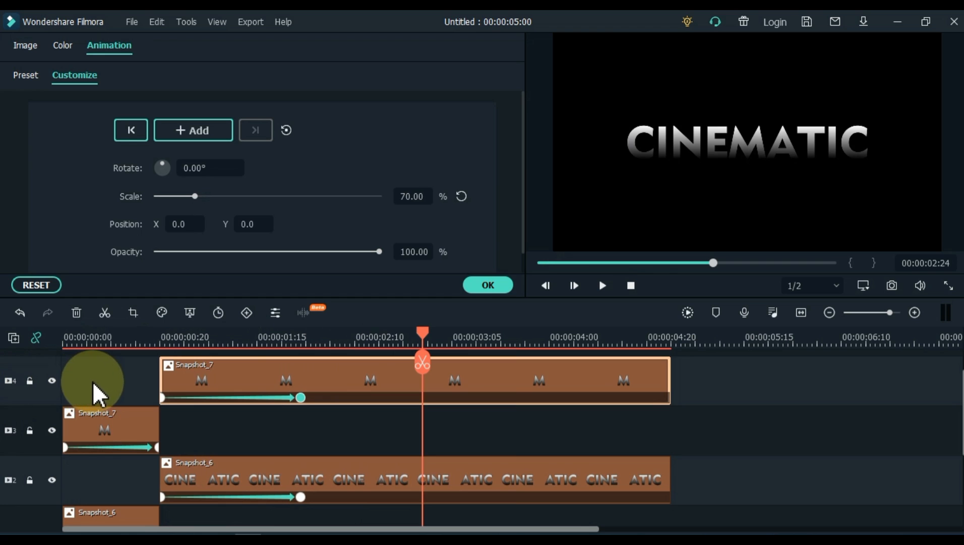
left_click(487, 285)
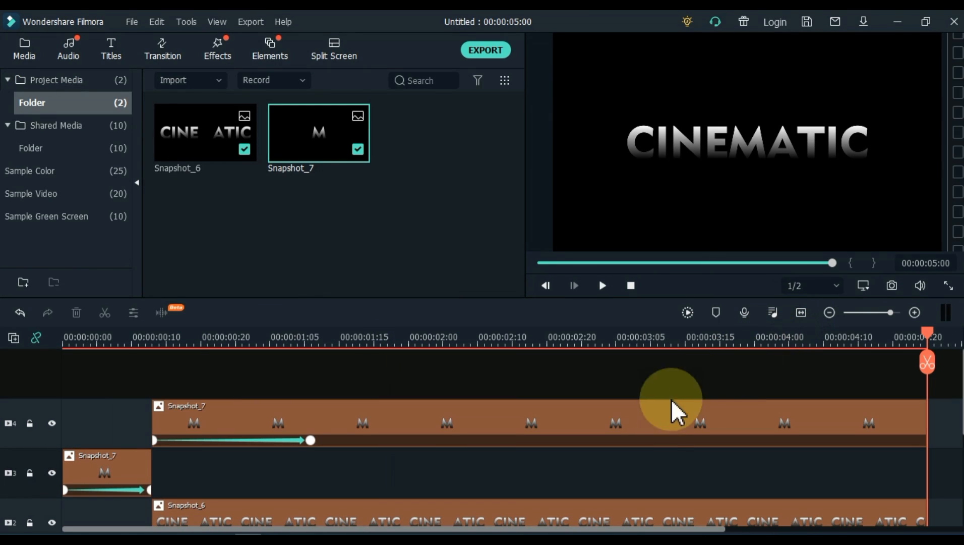
Step: Shift both M clips later so the short M starts where the opening CINE ATIC clip ends
scroll("down", 3)
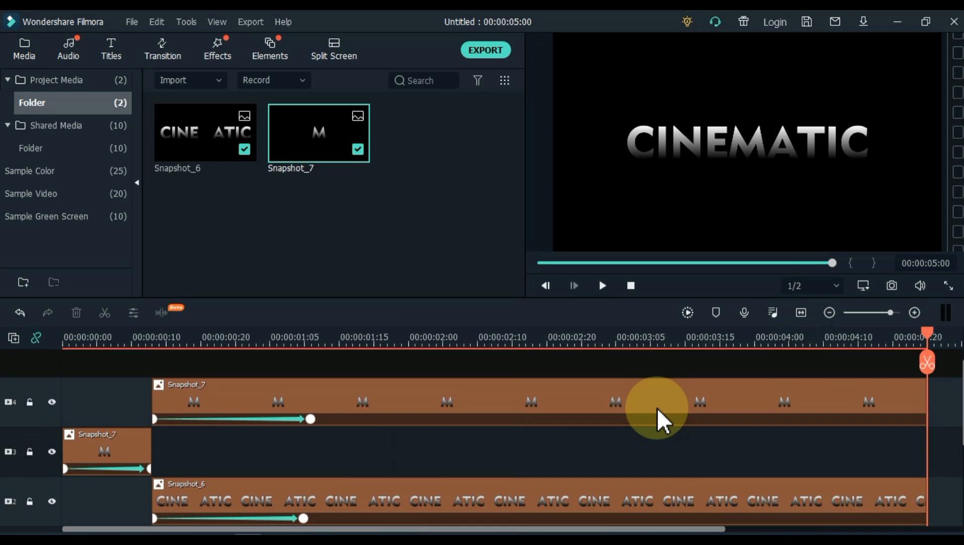
left_click(601, 284)
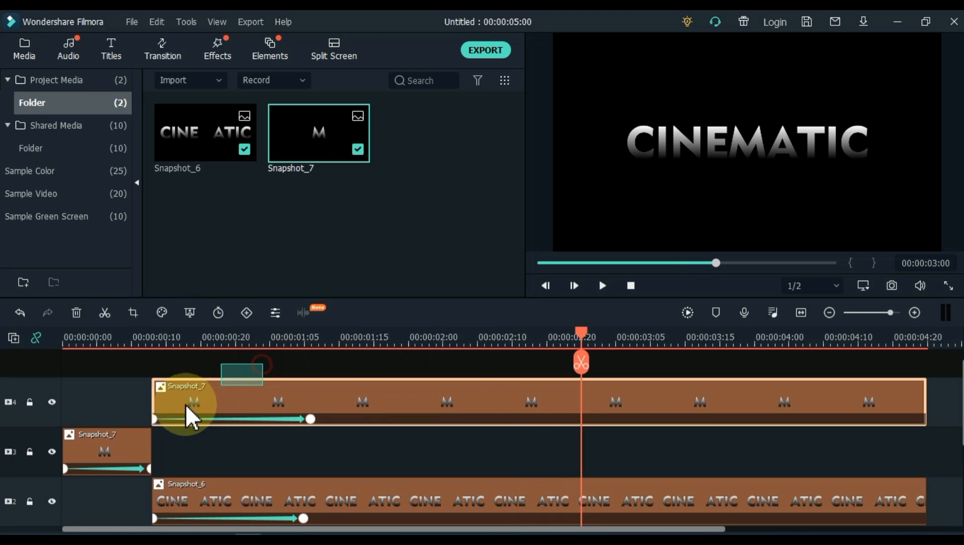
left_click(92, 449)
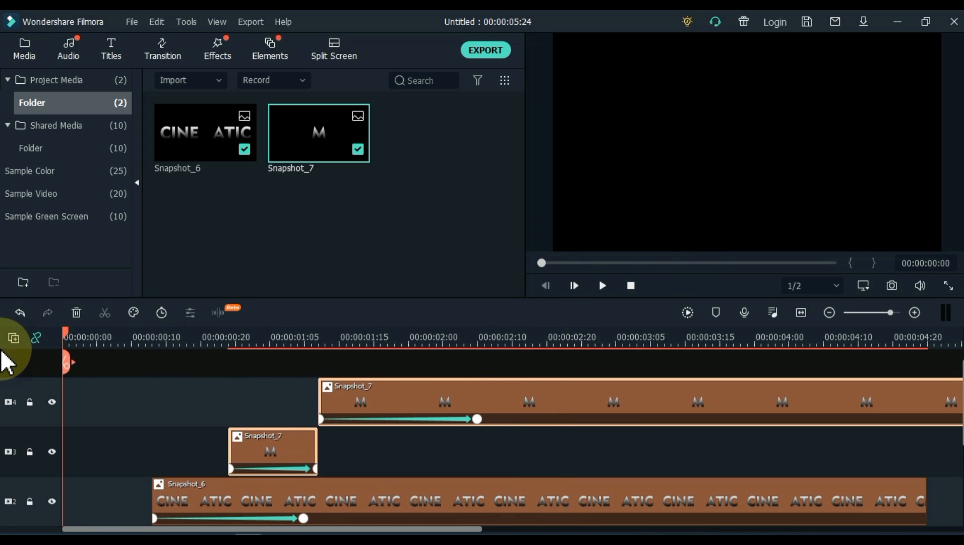
left_click(601, 284)
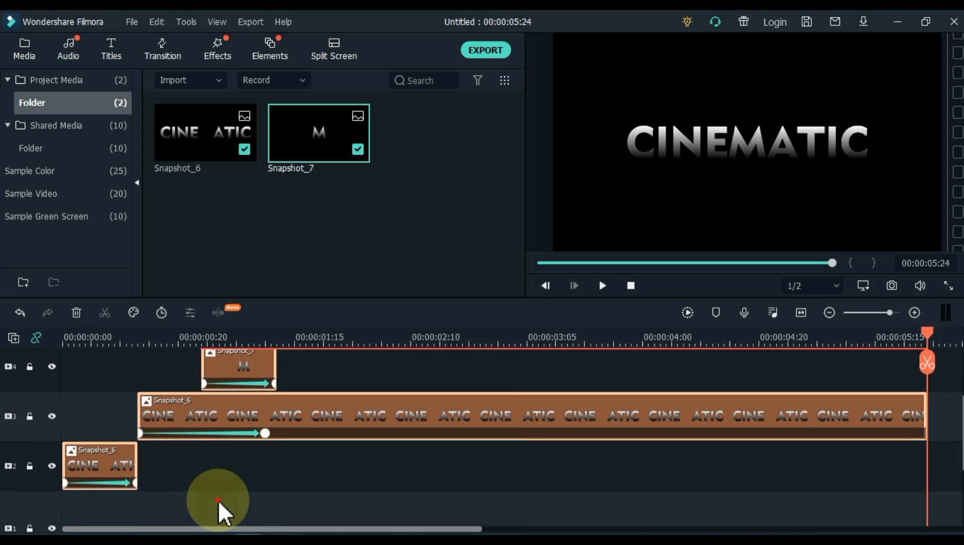
Step: Place the background video under the titles and trim its end to 4:08
left_click(218, 498)
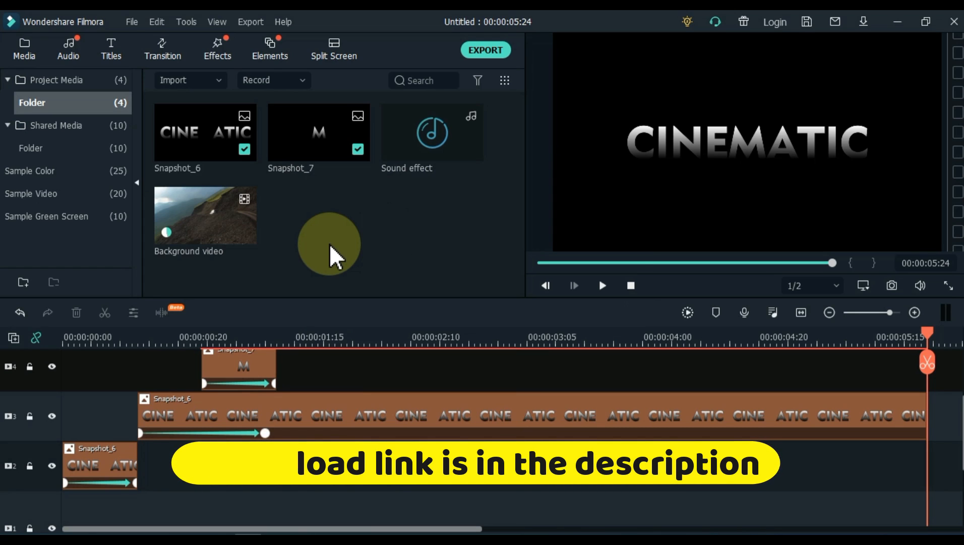
mouse_move(221, 264)
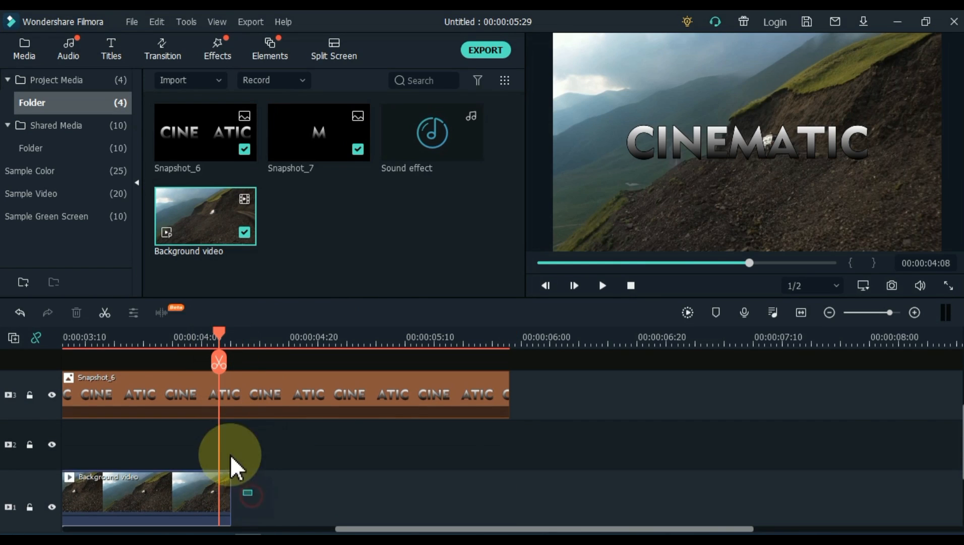
left_click(800, 313)
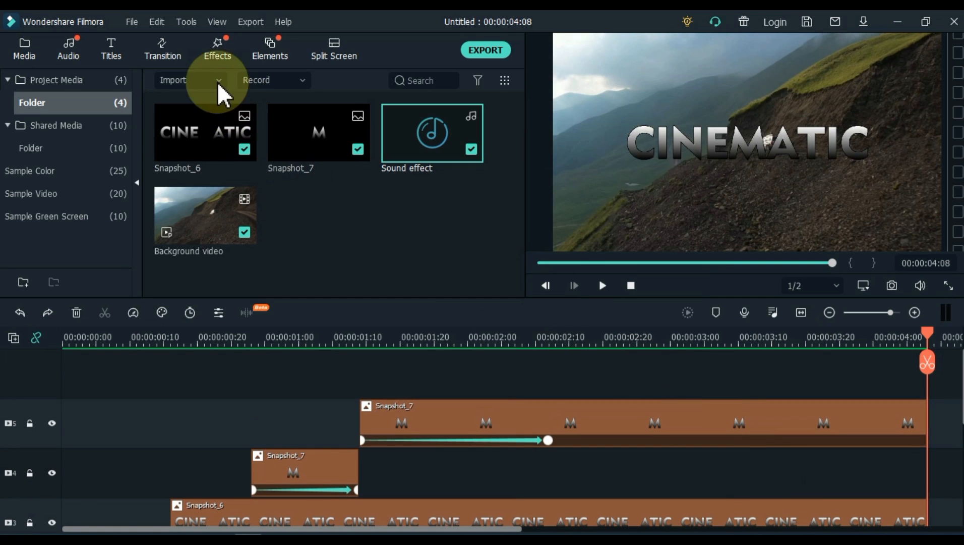
Step: Add the Cinema 21:9 effect across the whole timeline and play the sequence
left_click(217, 49)
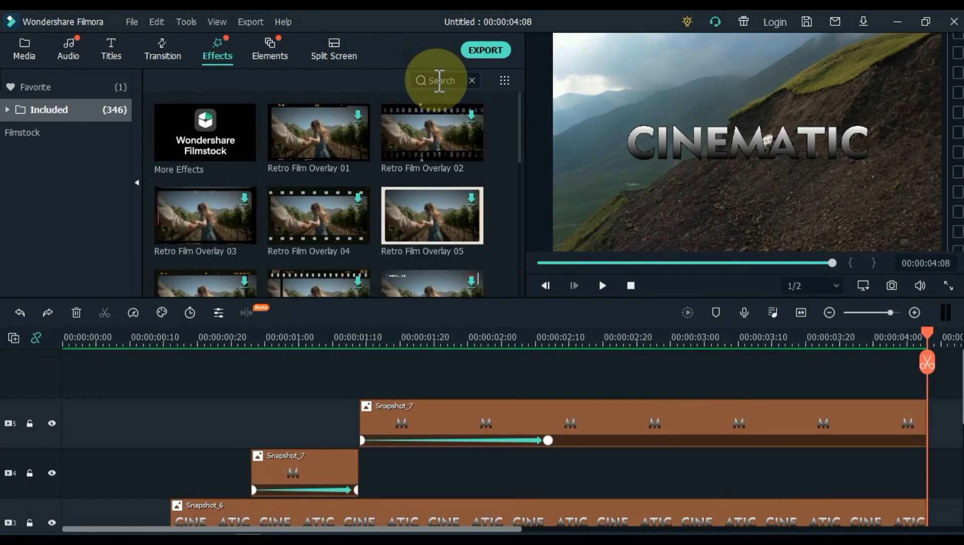
type("cinema")
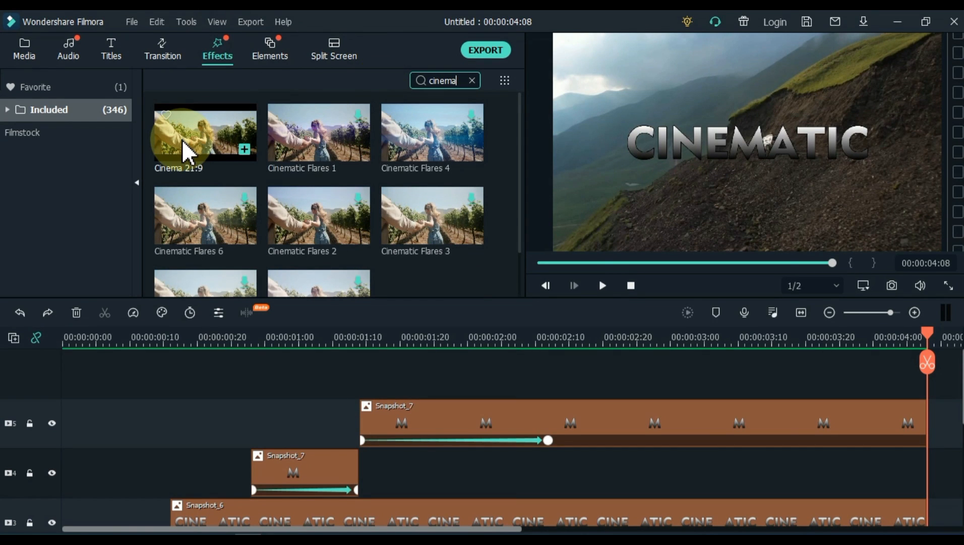
left_click(601, 285)
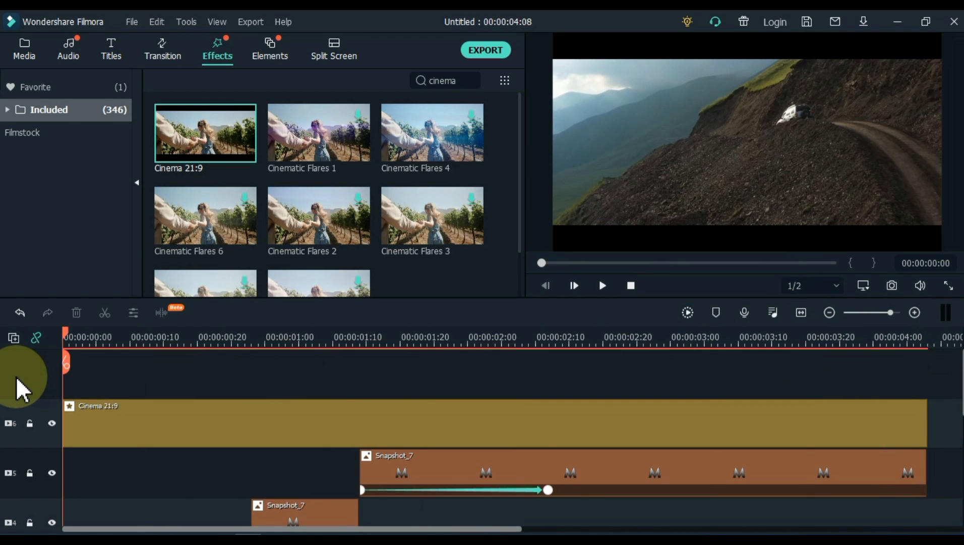
left_click(601, 285)
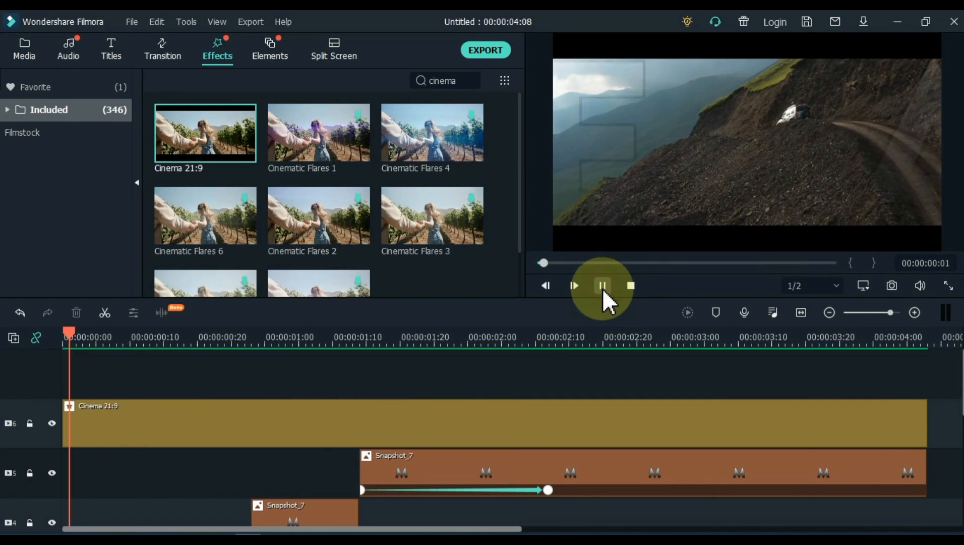